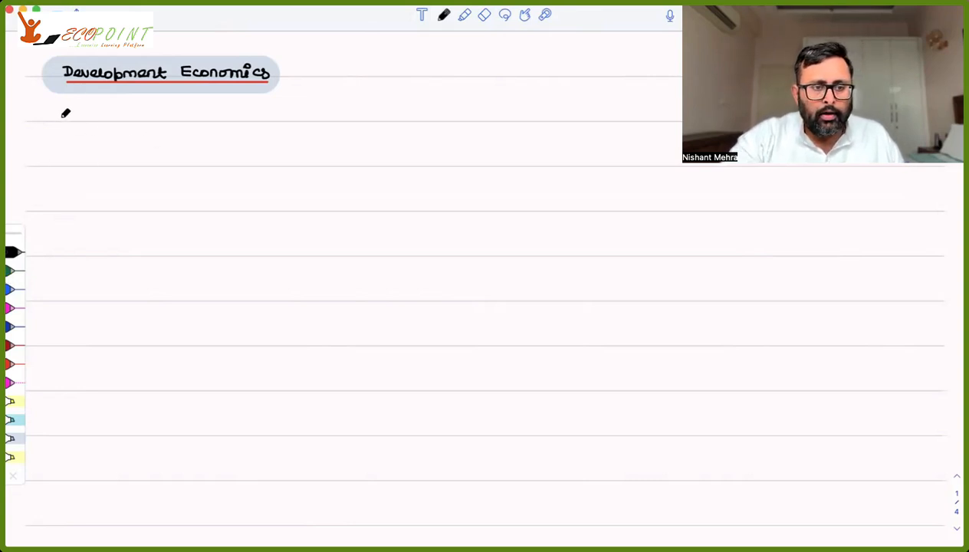
- Write '1. Introducing Economic Development: Global perspective' in black with a blue 'Todaro & Smith, Ch 1, 2' reading note
text(1.)
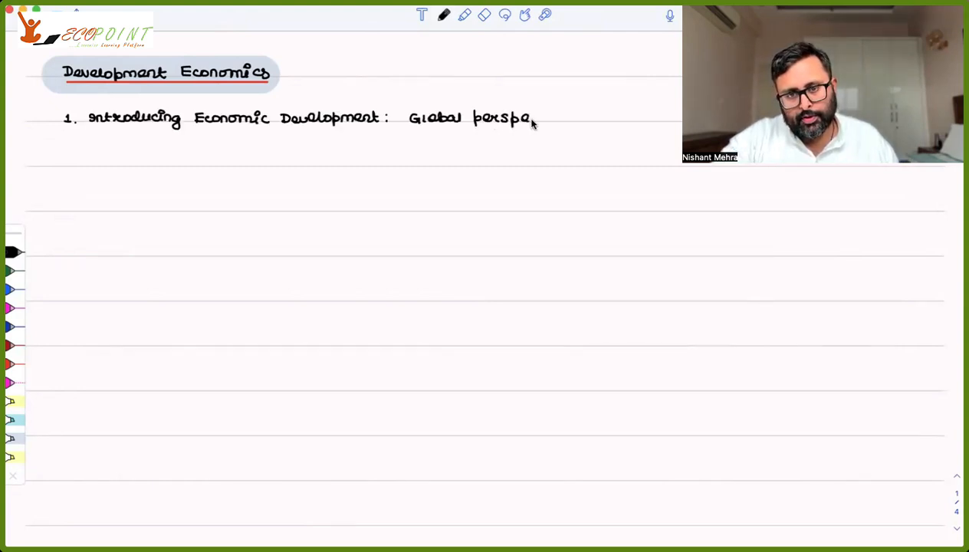
text(ctive)
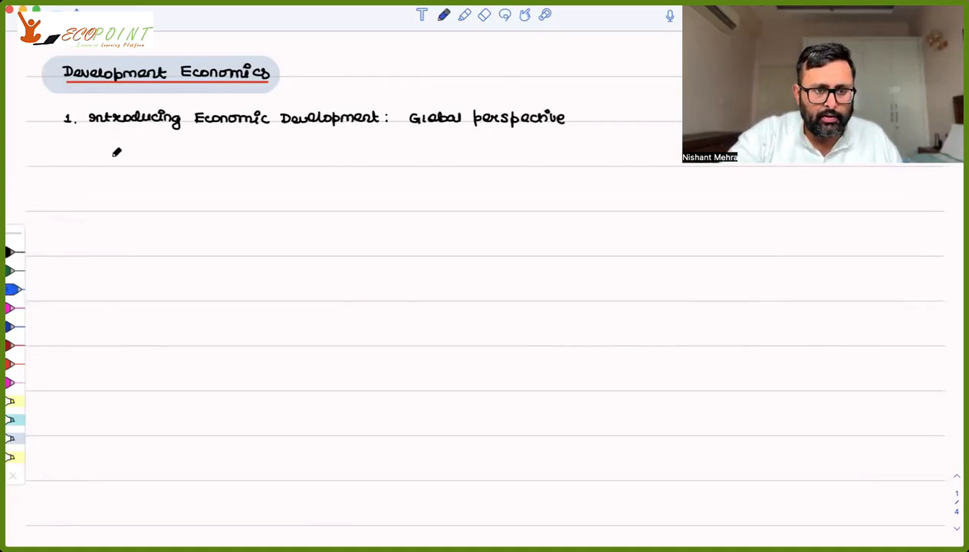
text(Todaro &)
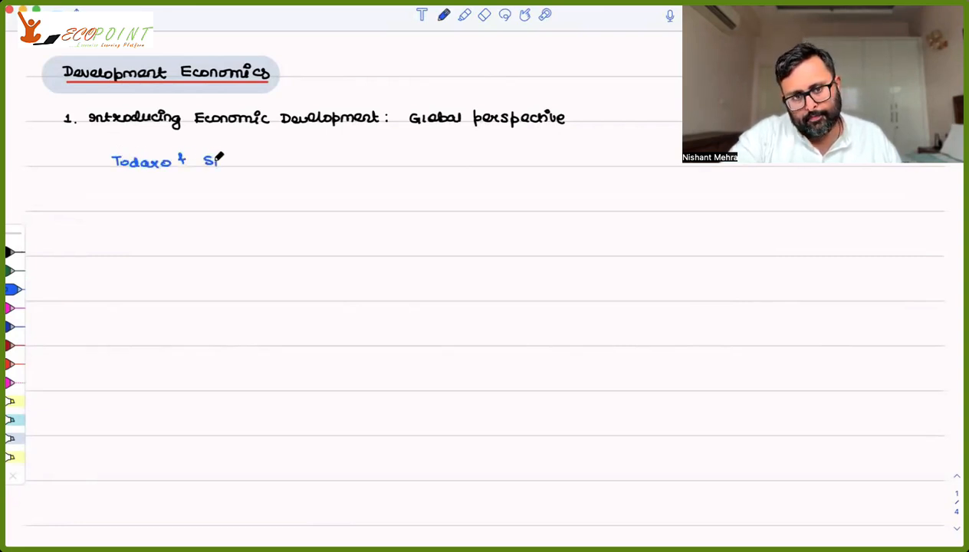
text(Smith, Ch 1, 2)
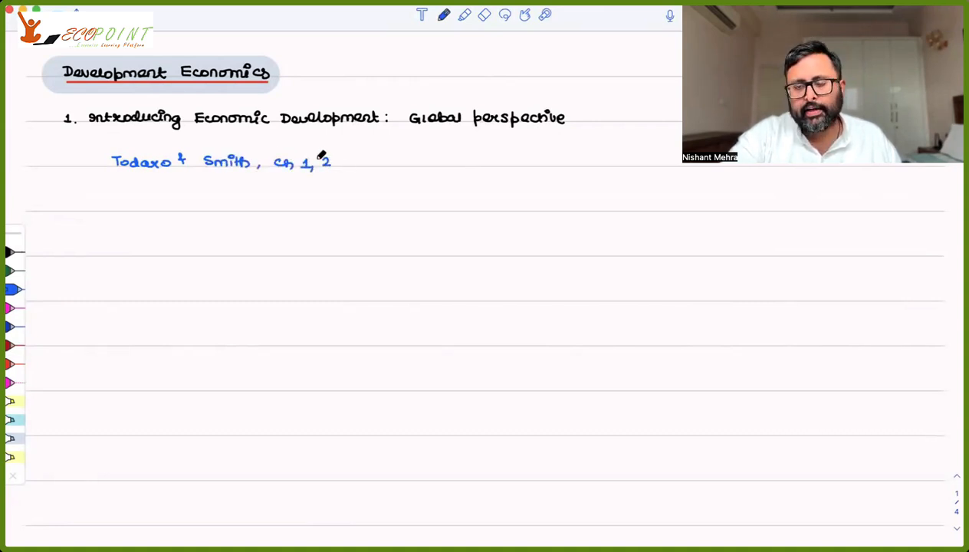
click(334, 163)
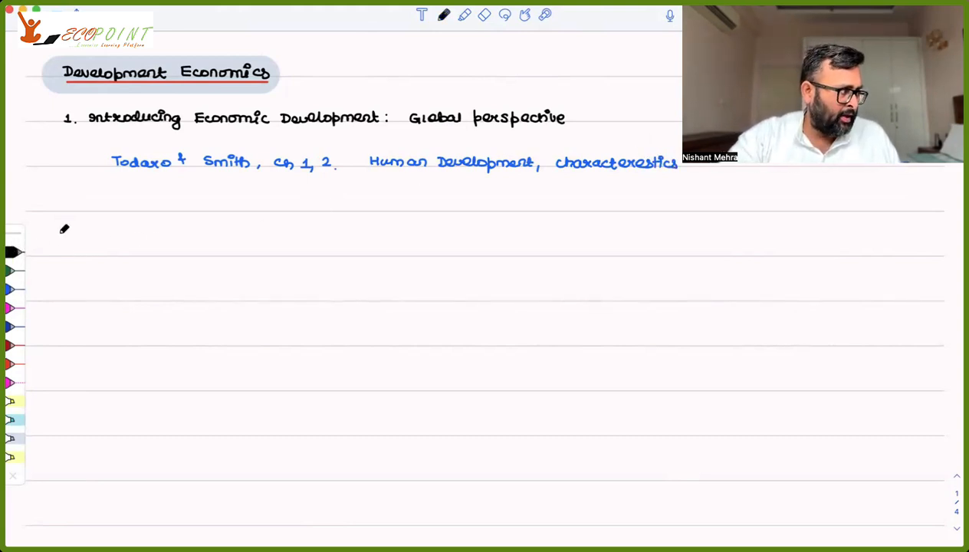
mouse_move(69, 193)
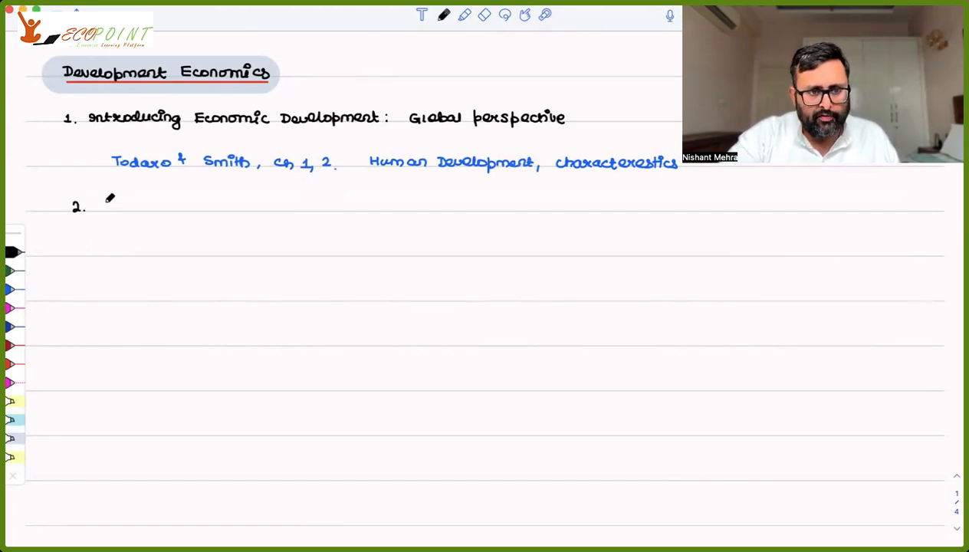
- Write '2. Theories of Economic Development' in black with 'Todaro & Smith, Ch 3' in blue beneath it
text(Theories of Economic)
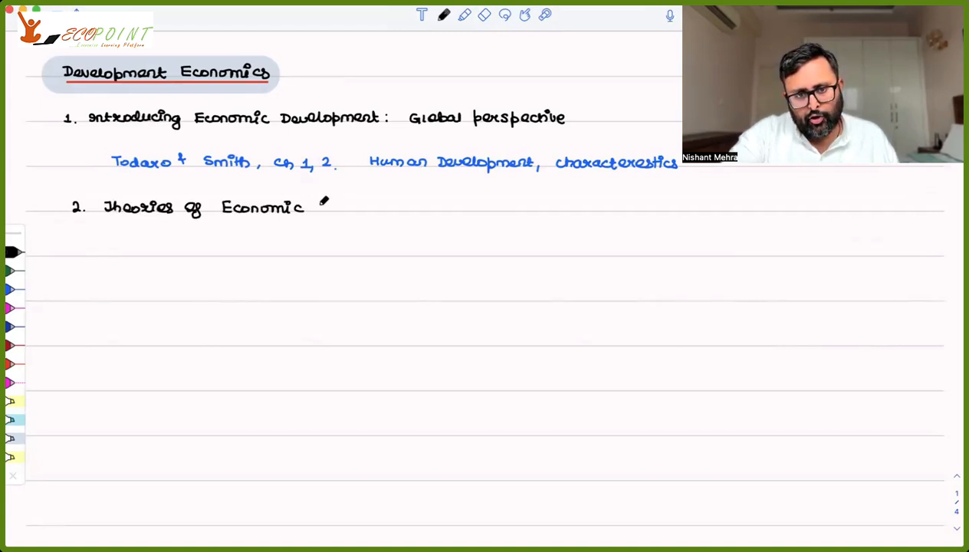
text(Developⁿ.)
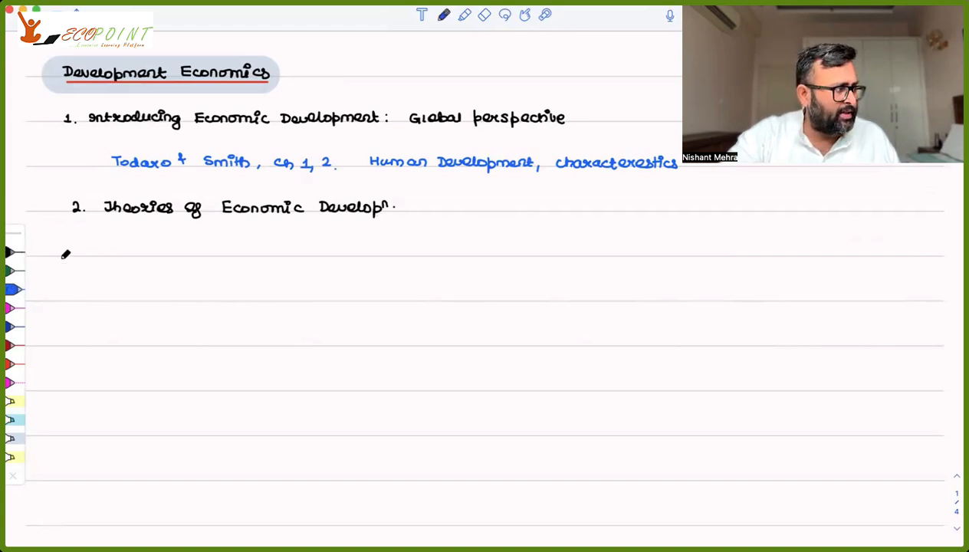
mouse_move(141, 190)
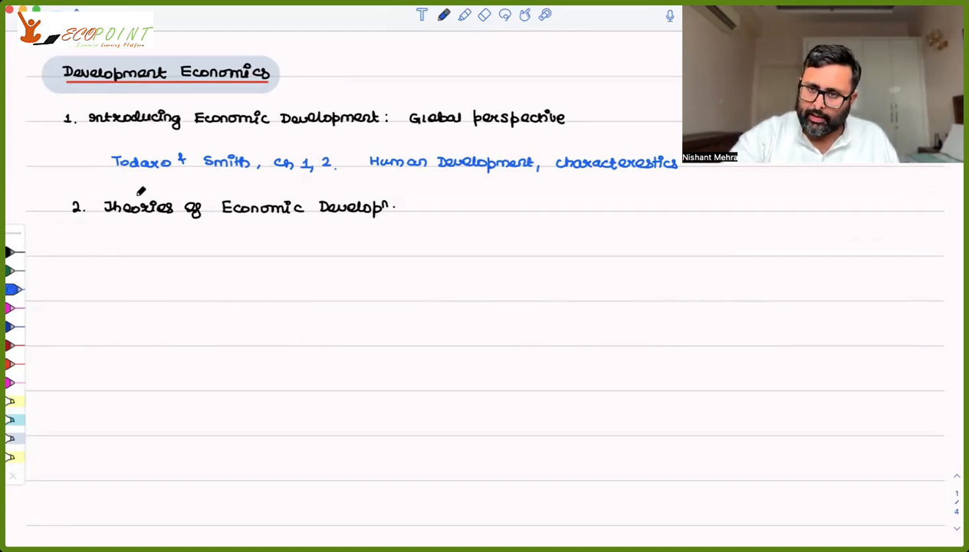
mouse_move(129, 237)
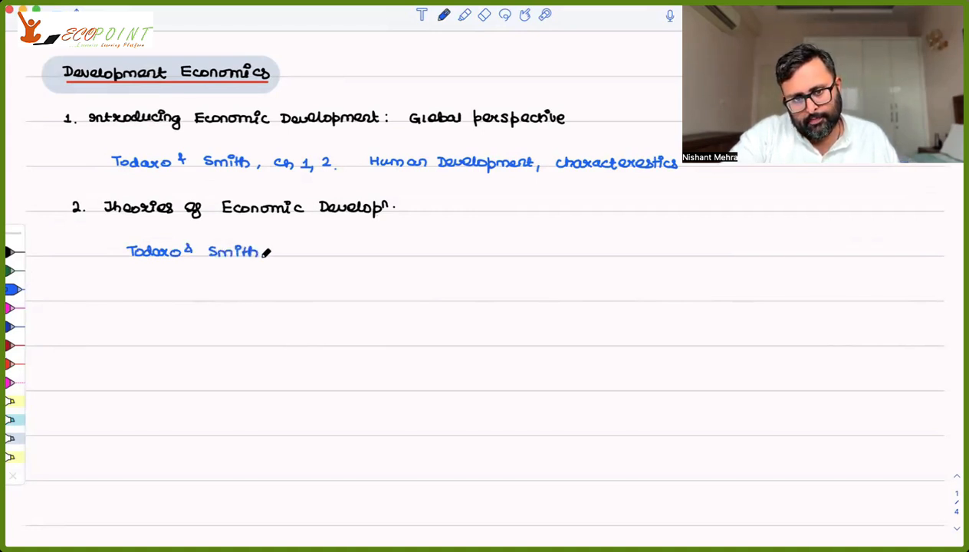
text(, Ch 3.)
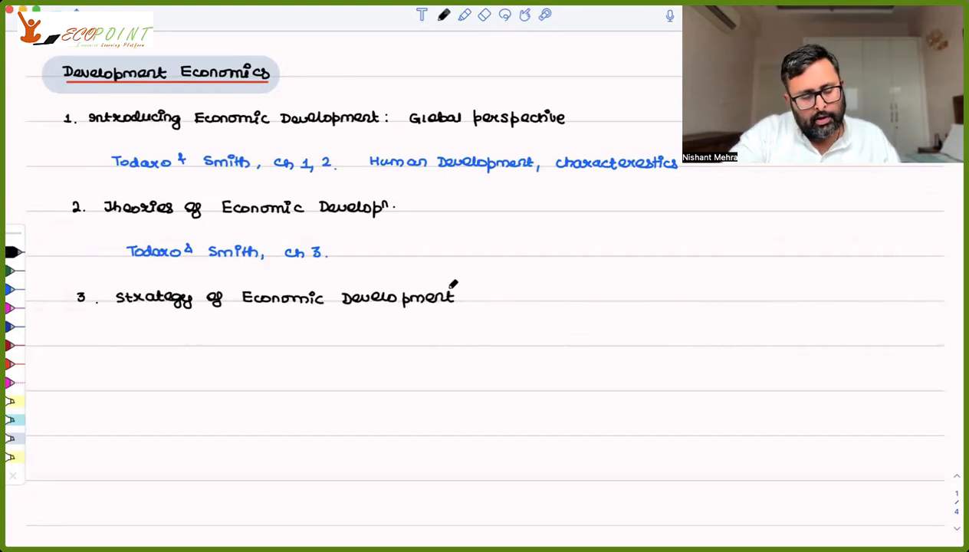
- Write Nurkse, Hirschman and Amitava Dutta in blue on separate lines, then start '4.' in black
scroll(up, 3)
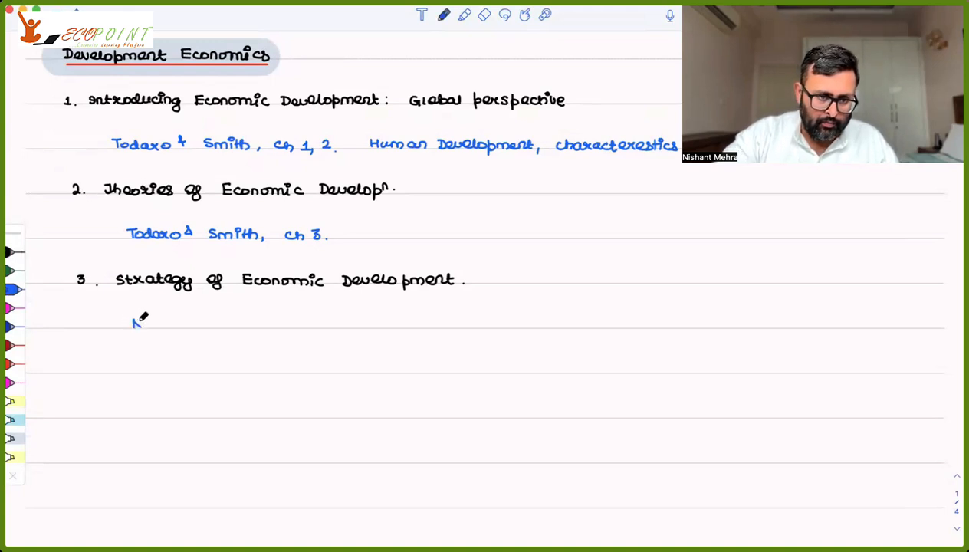
text(Nus)
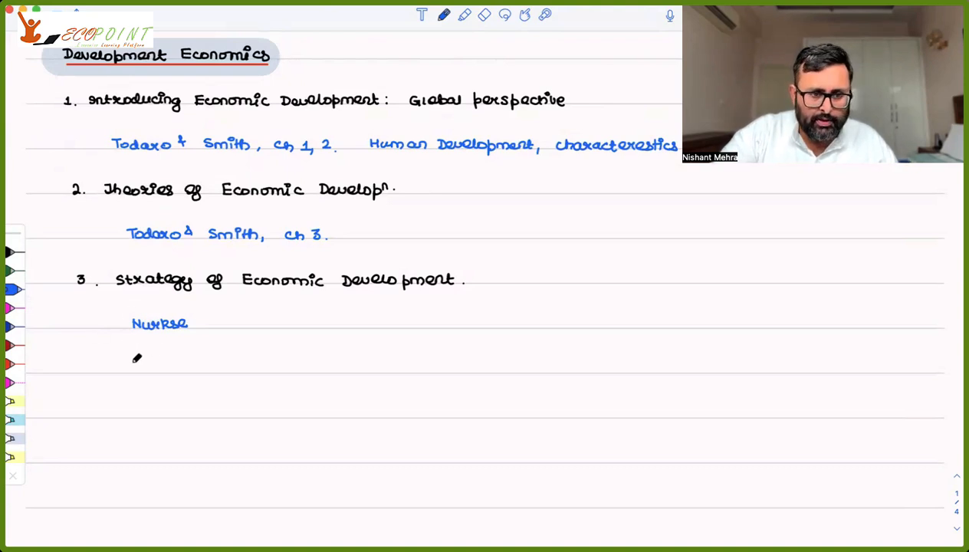
text(Hi.)
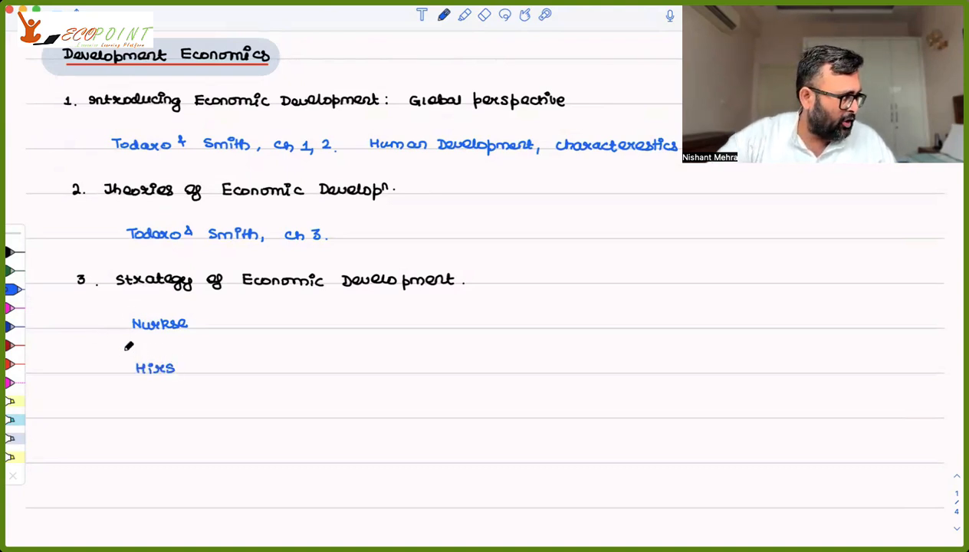
text(Sch)
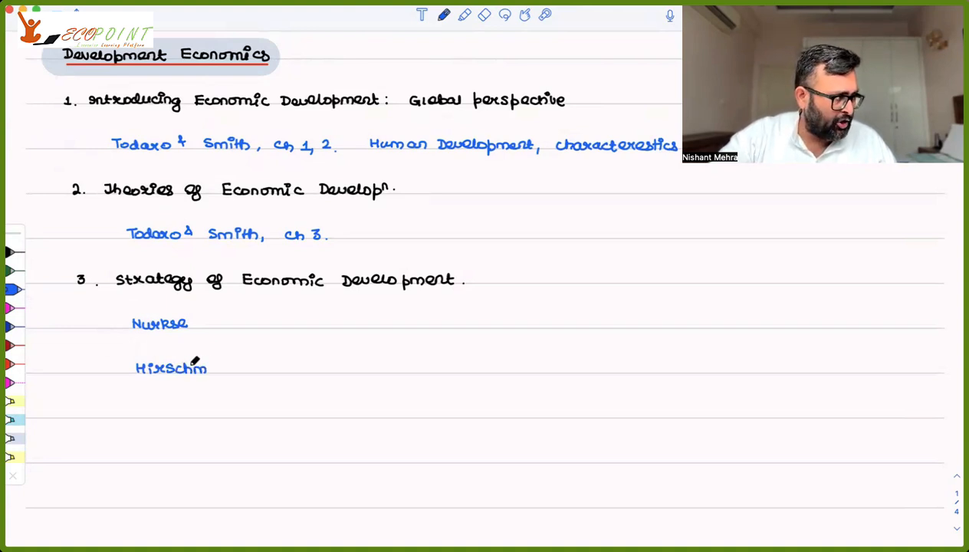
text(an)
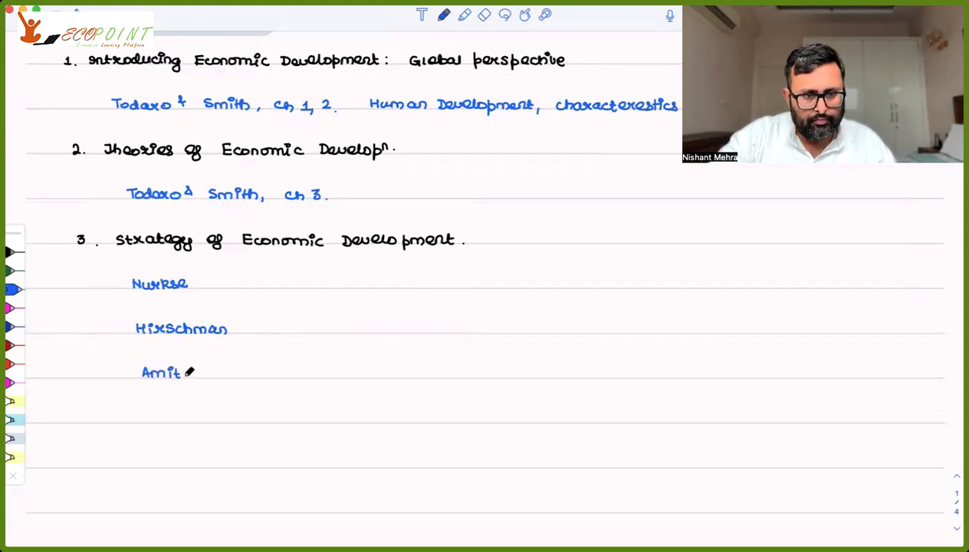
text(ava Dutta .)
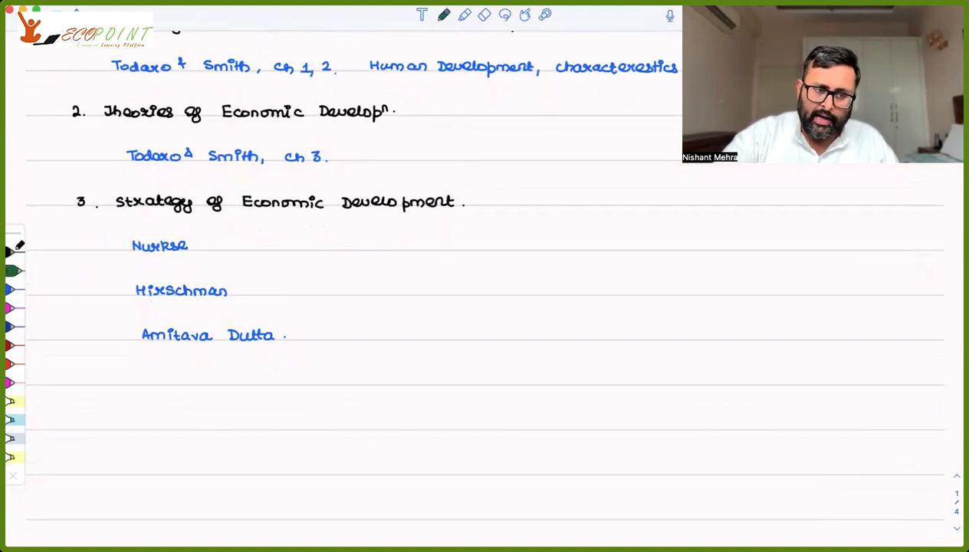
text(4.)
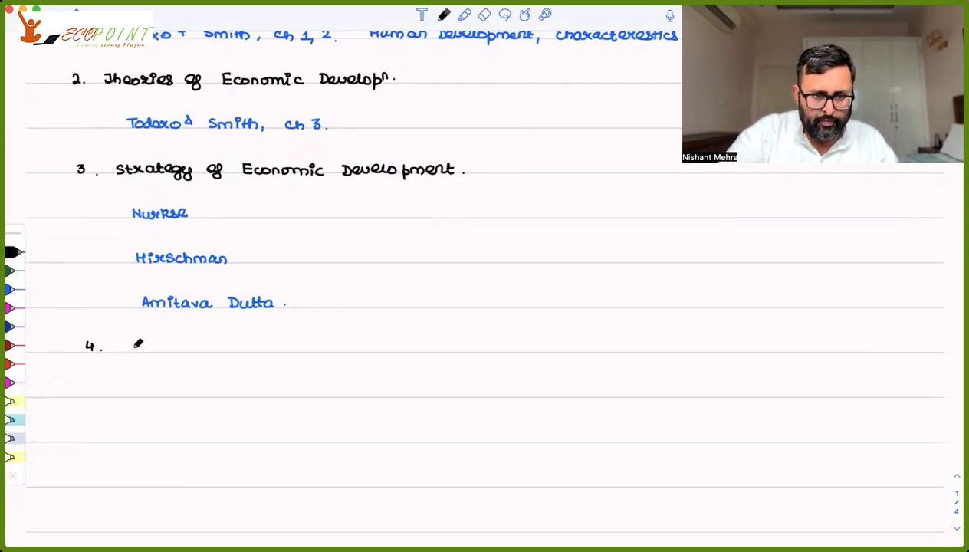
- Write 'Poverty & Inequality' after 4., then 'A. Sen', 'D. Ray. Eco. Inequality' and begin another D. Ray line in blue
text(Poverty & Inequality.)
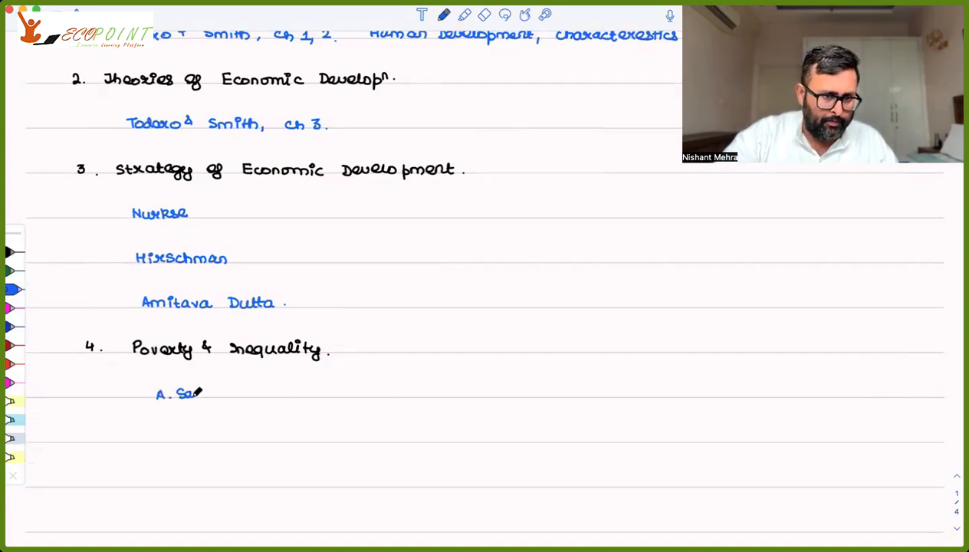
text(n.)
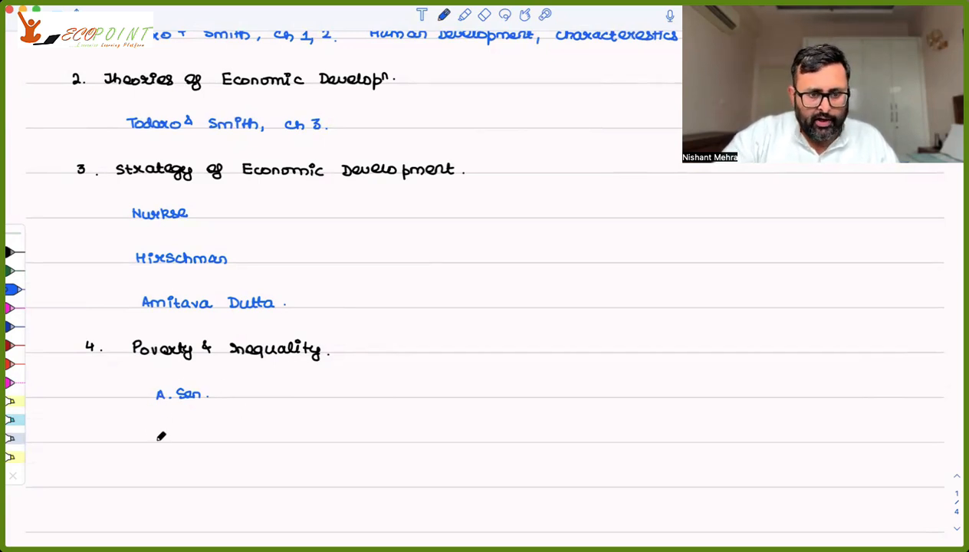
text(D. Ray .)
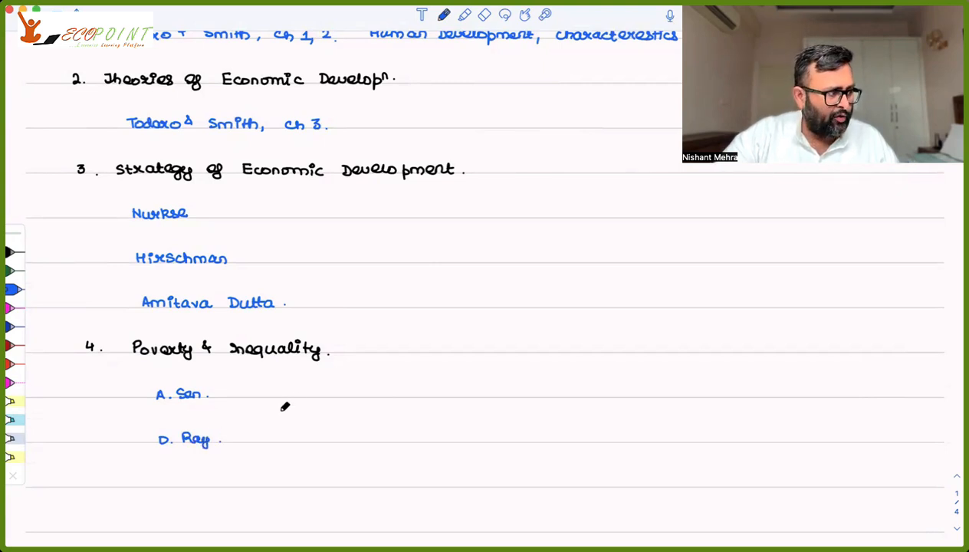
mouse_move(248, 436)
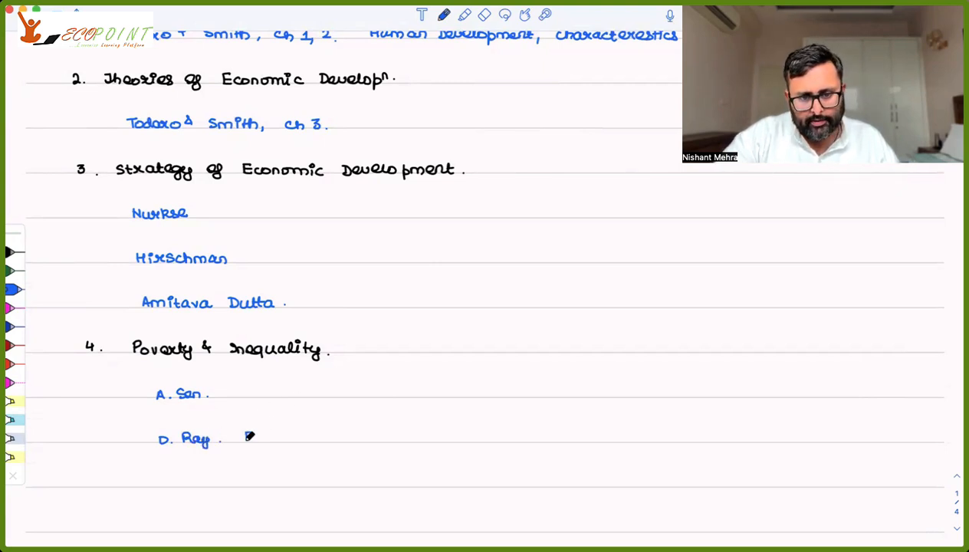
text(Eco. 3)
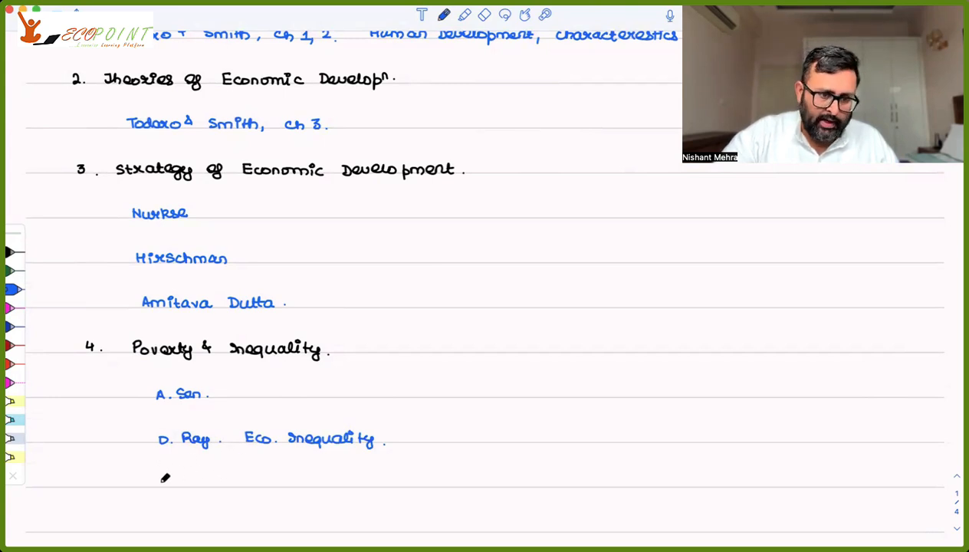
text(D. P)
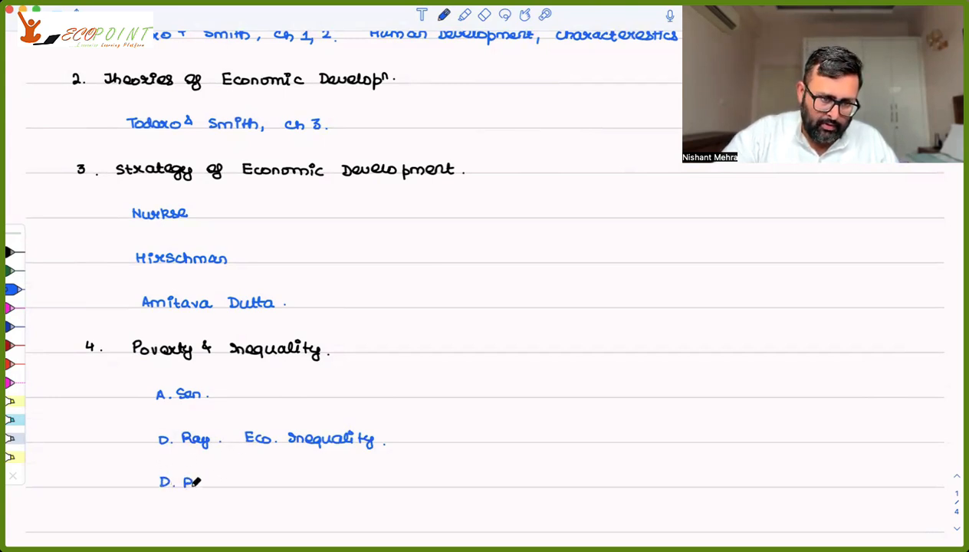
text(Ray)
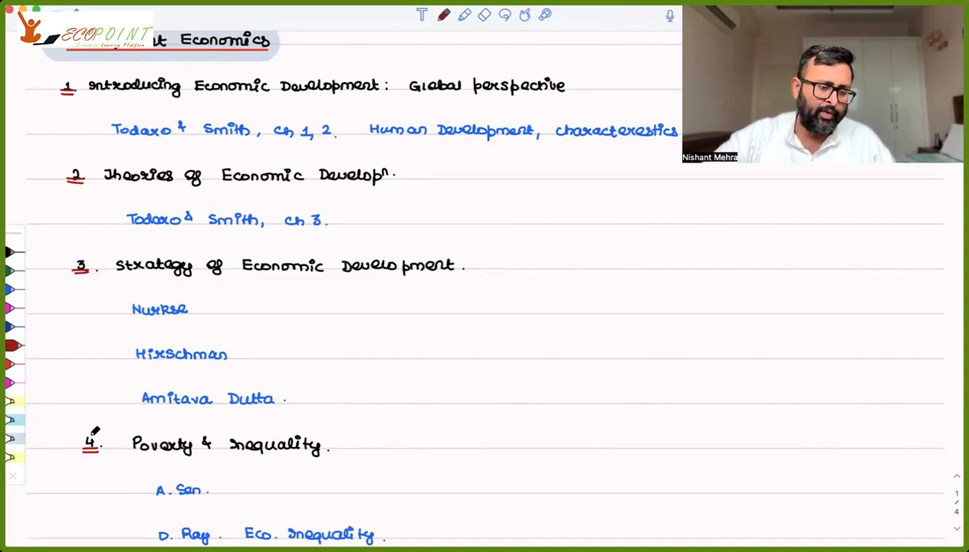
- Underline topic numbers 1–4 in red and write 'D. Ray. poverty & Undernutrition' in blue
scroll(down, 3)
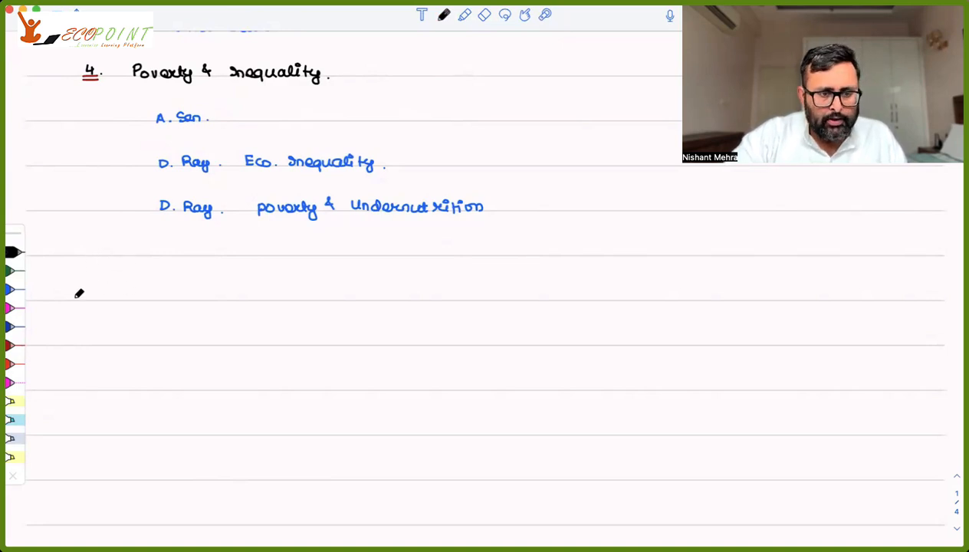
drag(77, 297, 98, 292)
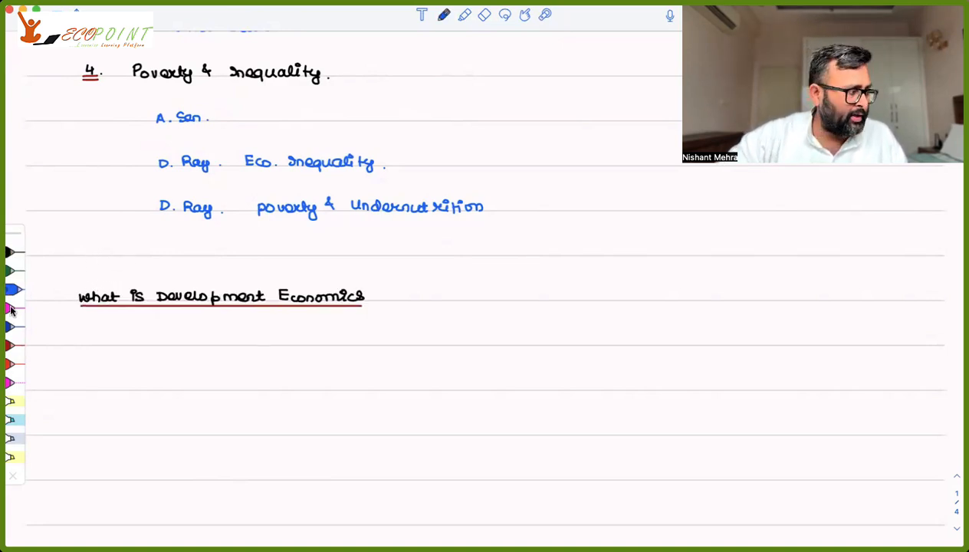
scroll(down, 3)
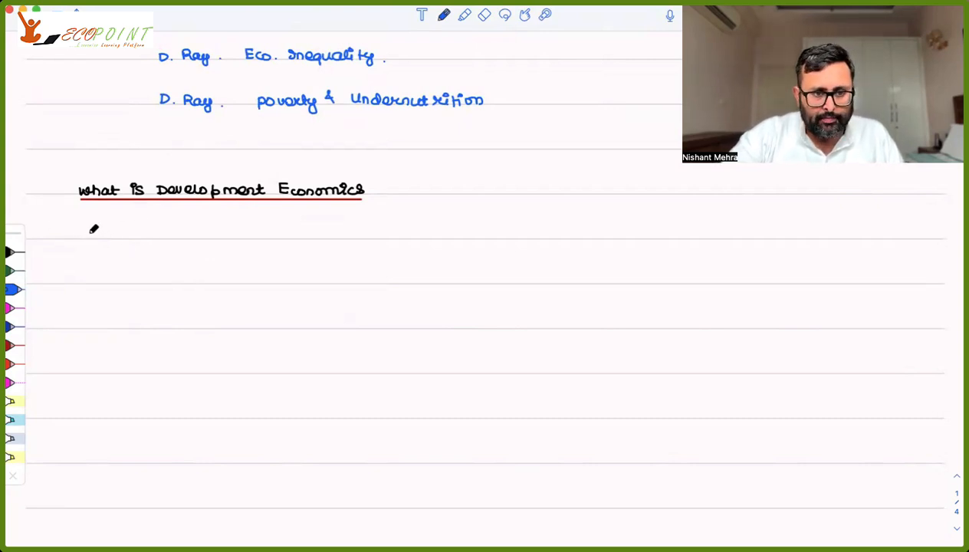
- Write and underline 'One view', then note 'Not separate branch.' in blue
drag(89, 236, 110, 236)
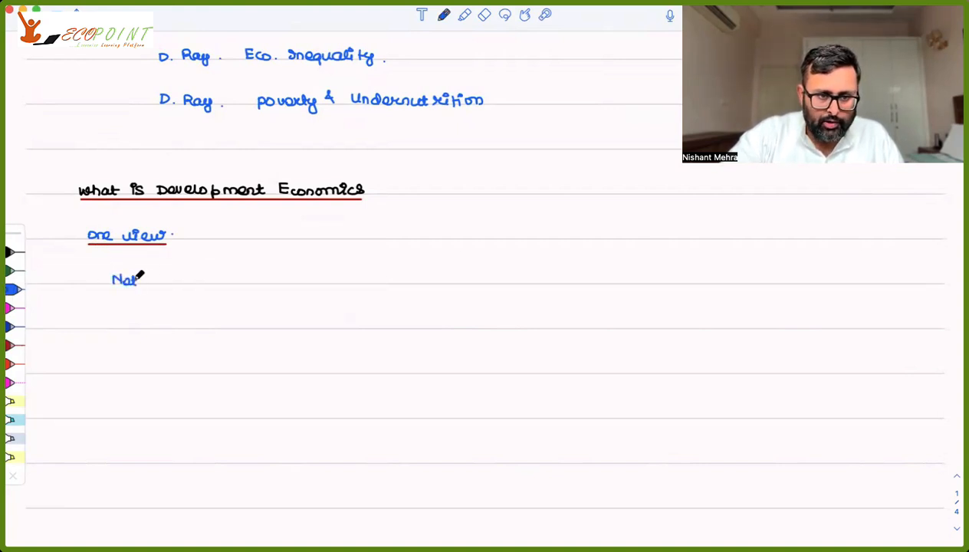
text(sel)
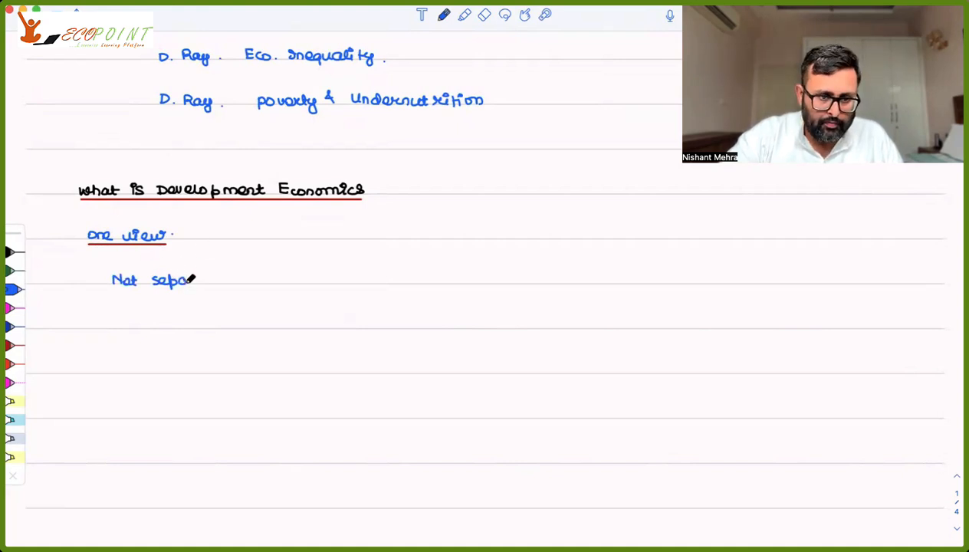
text(separat)
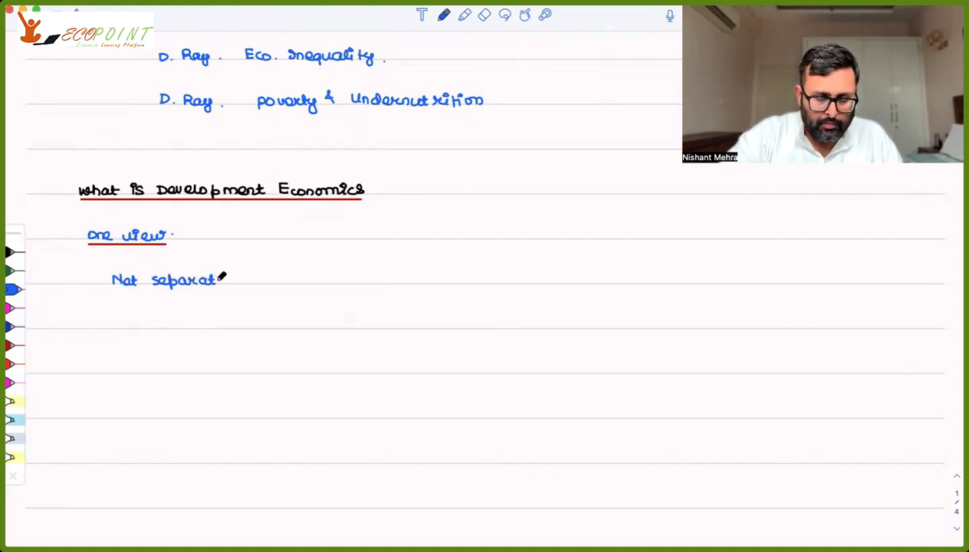
text(be)
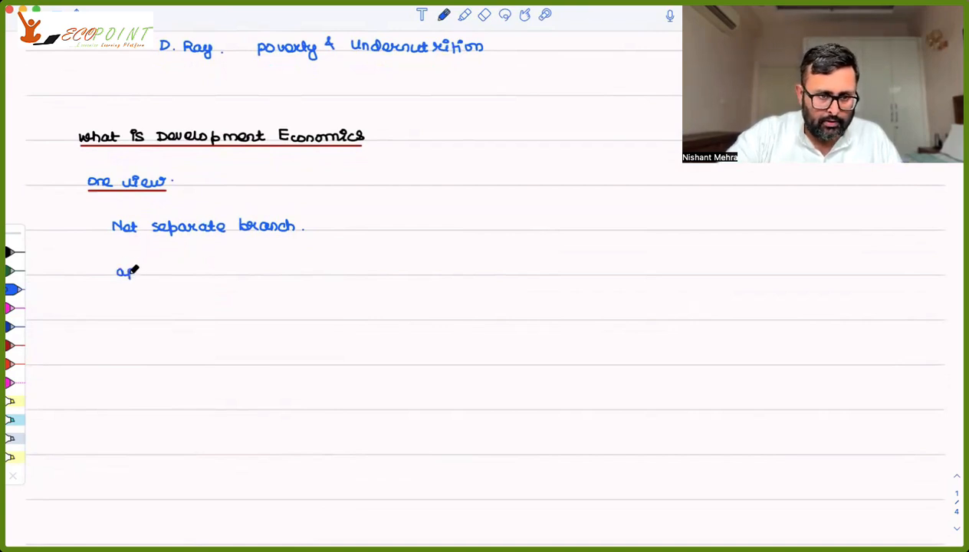
- Write 'application of various eco. fields : Asia, Africa, Latin America.'
text(application of va)
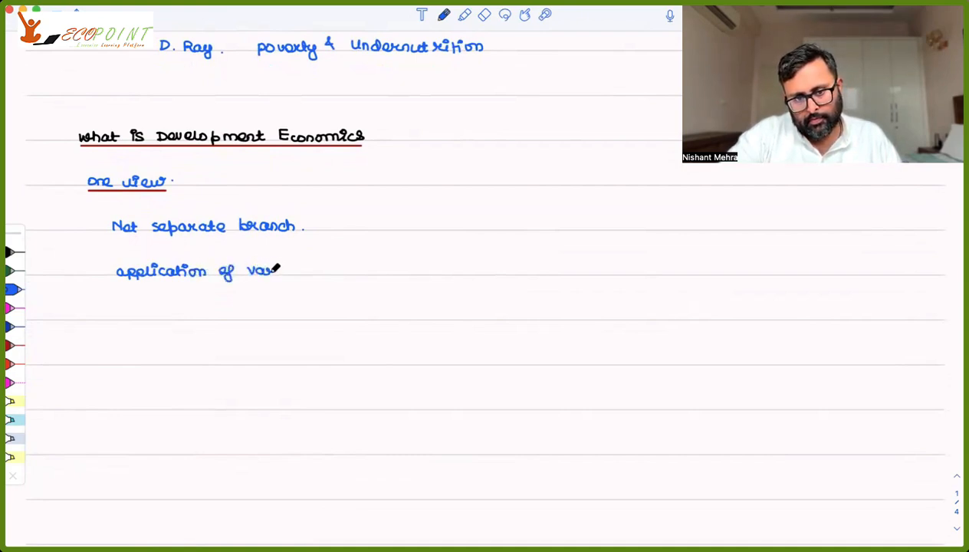
mouse_move(310, 263)
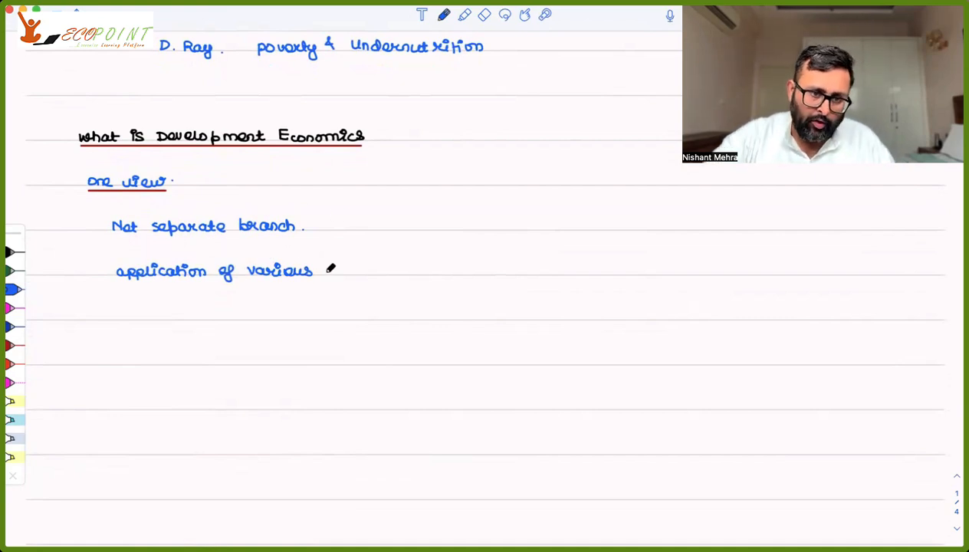
text(eco. fields :)
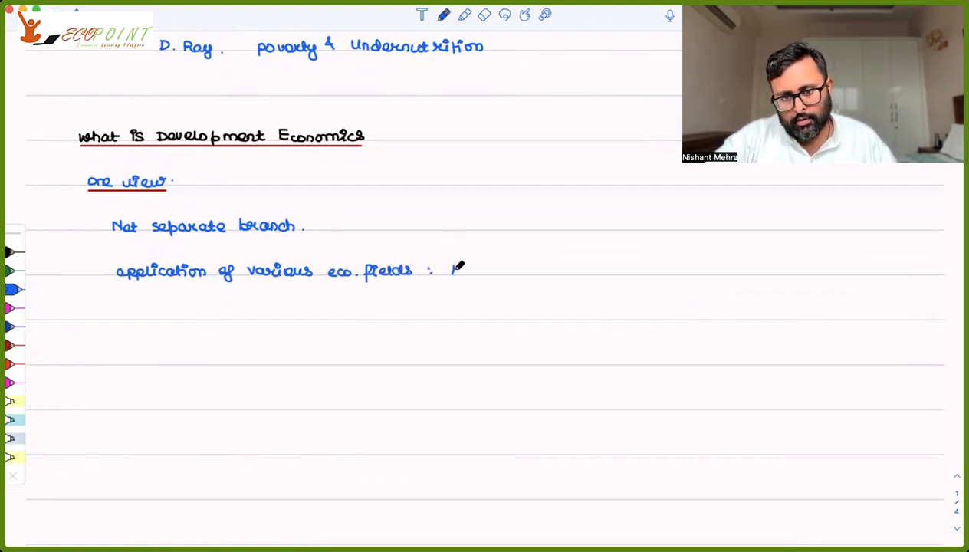
text(Asia, Africa, Latin)
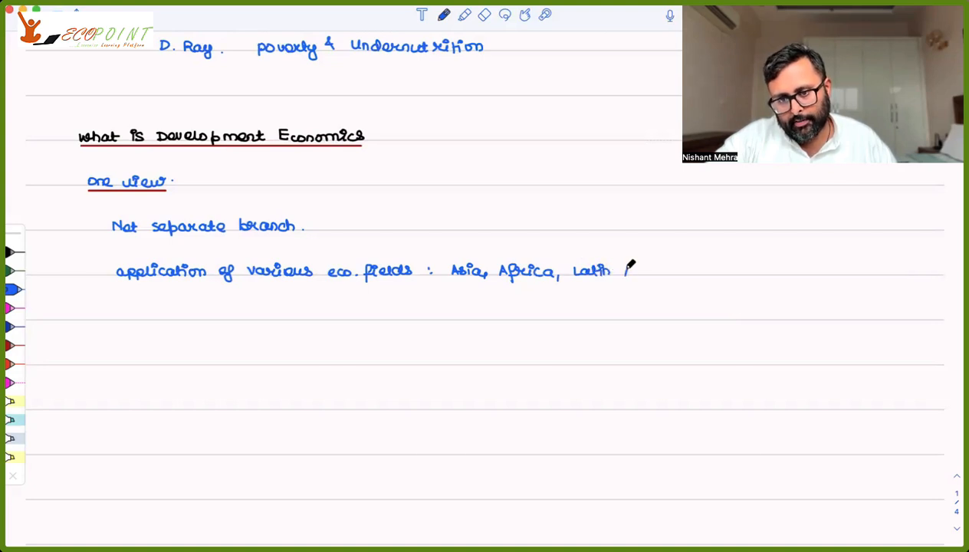
text(America.)
click(195, 313)
text(Another)
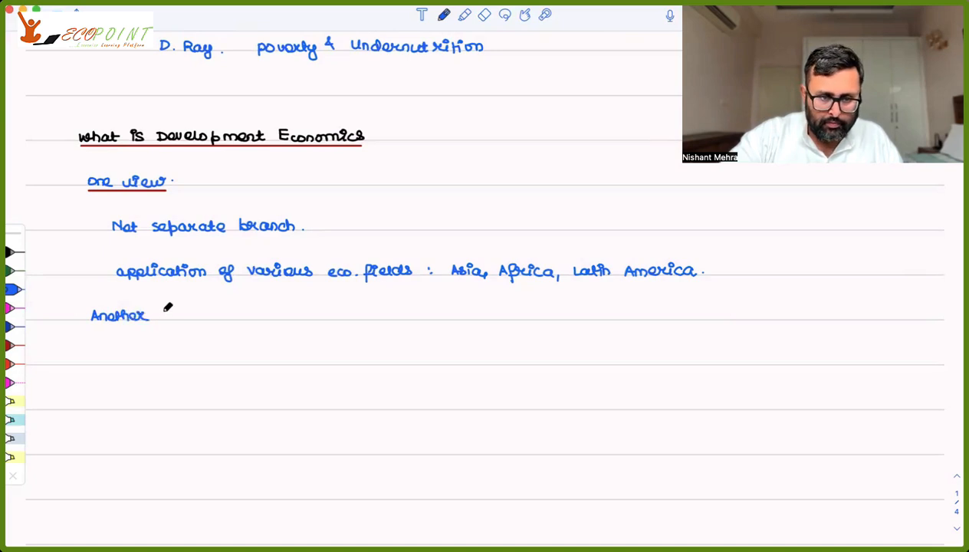
- Write red-underlined 'Another view' and 'Not the same as eco. of developed capitalist cts.' in blue
text(view)
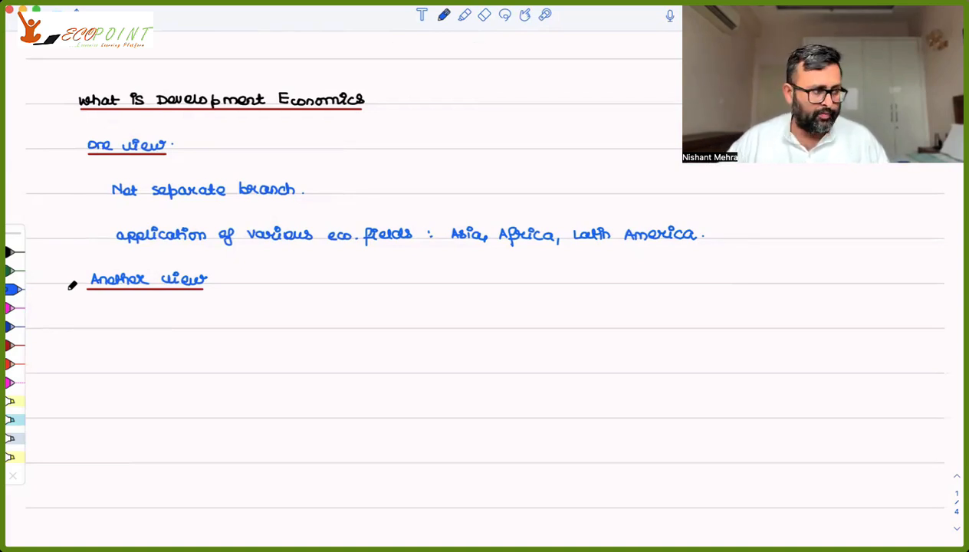
scroll(up, 3)
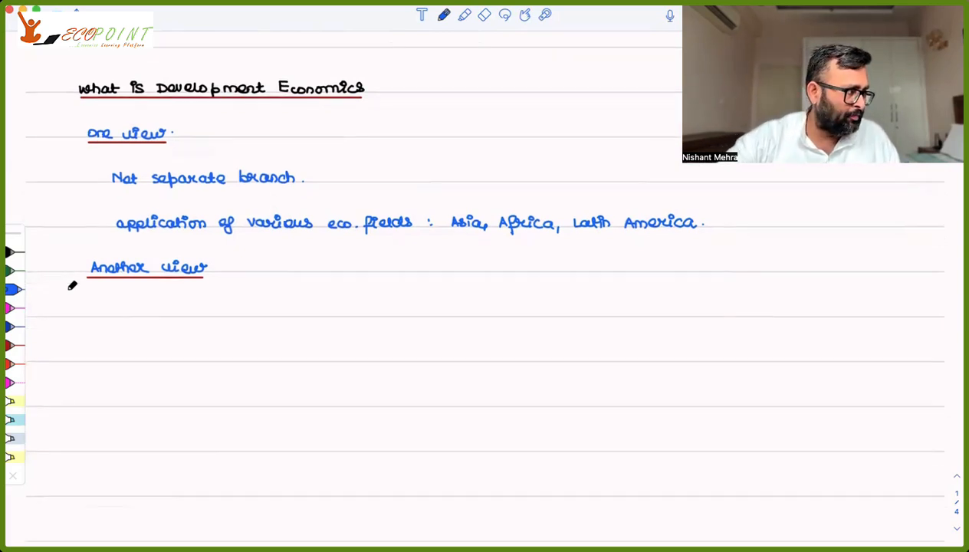
mouse_move(114, 290)
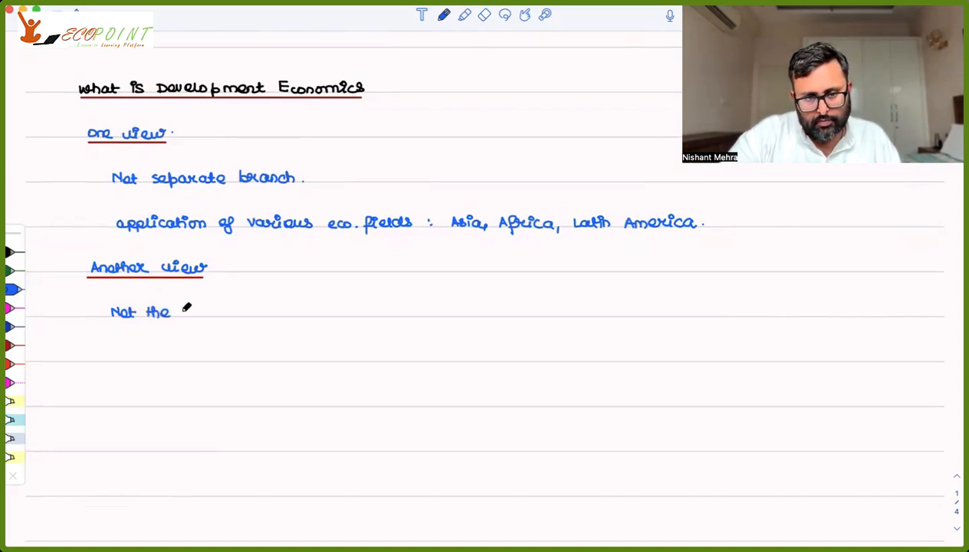
text(sam)
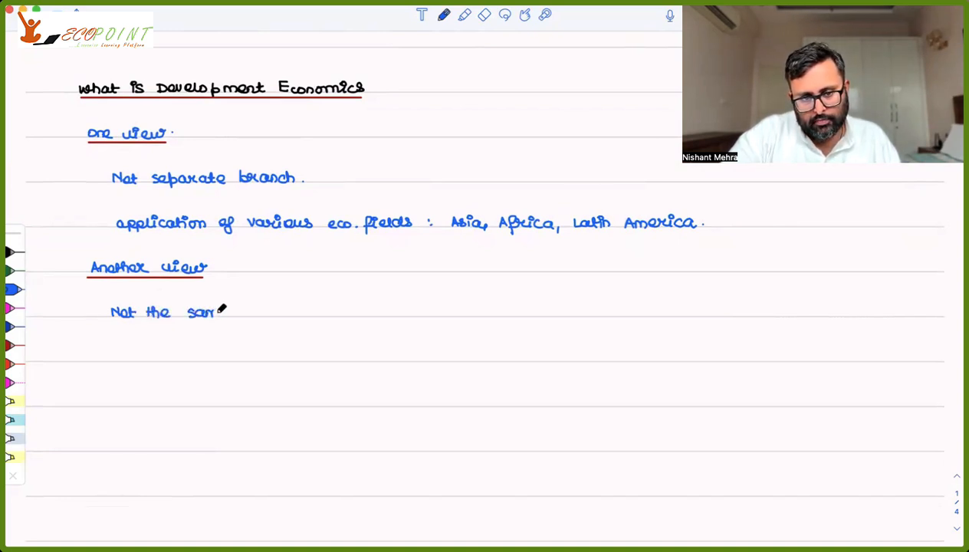
text(me as eco. of)
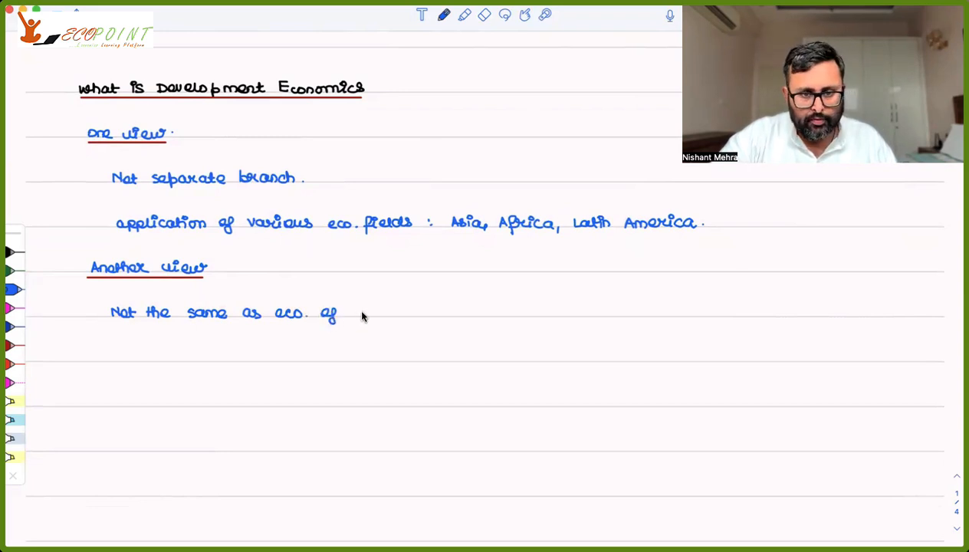
text(dev)
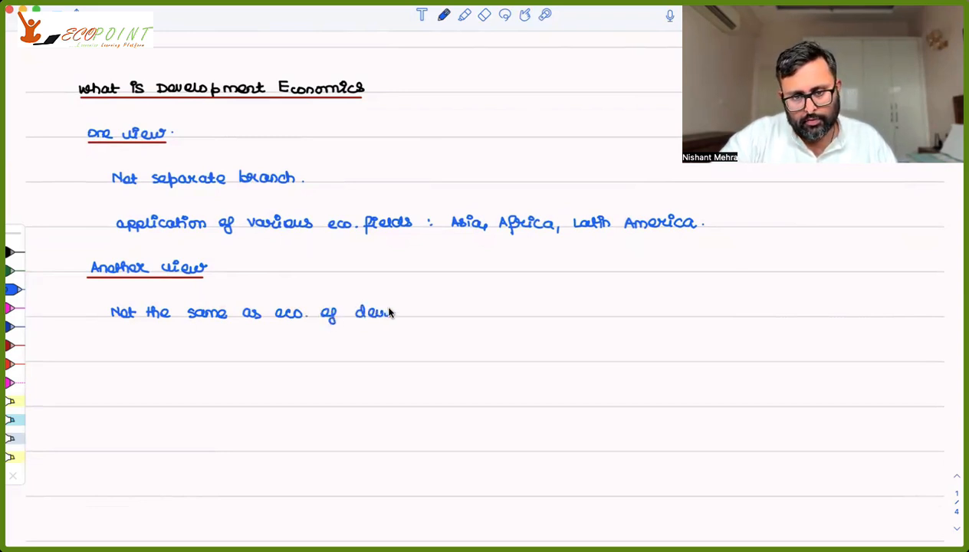
text(developed)
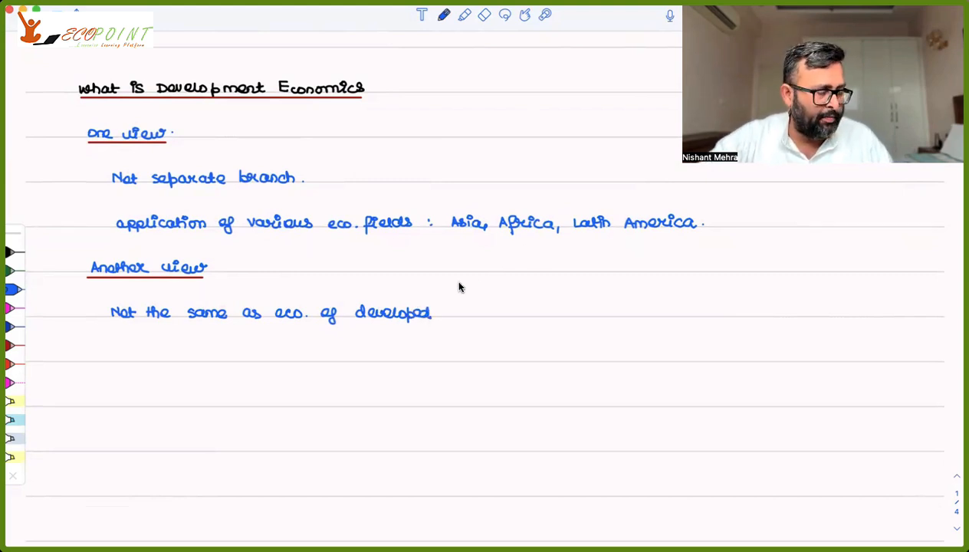
text(co)
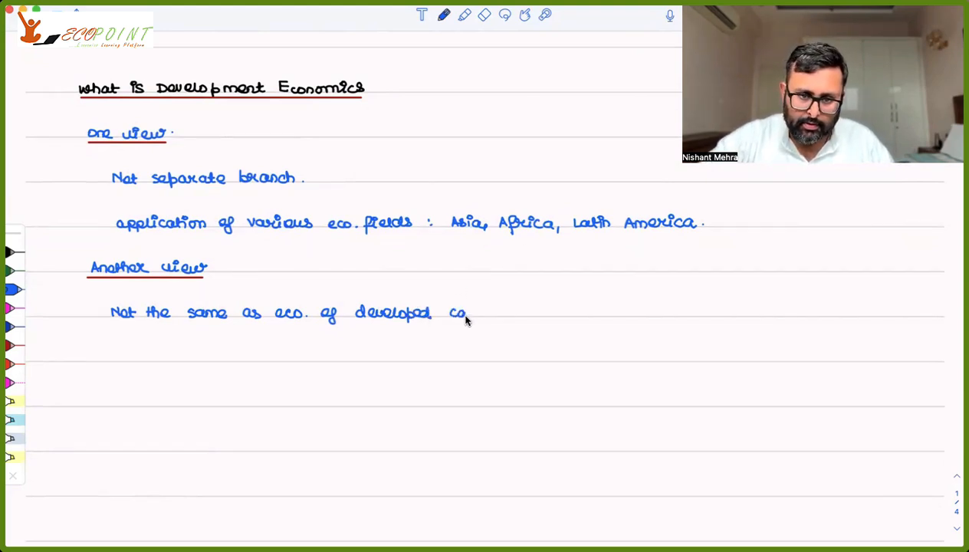
text(capitalist cts.)
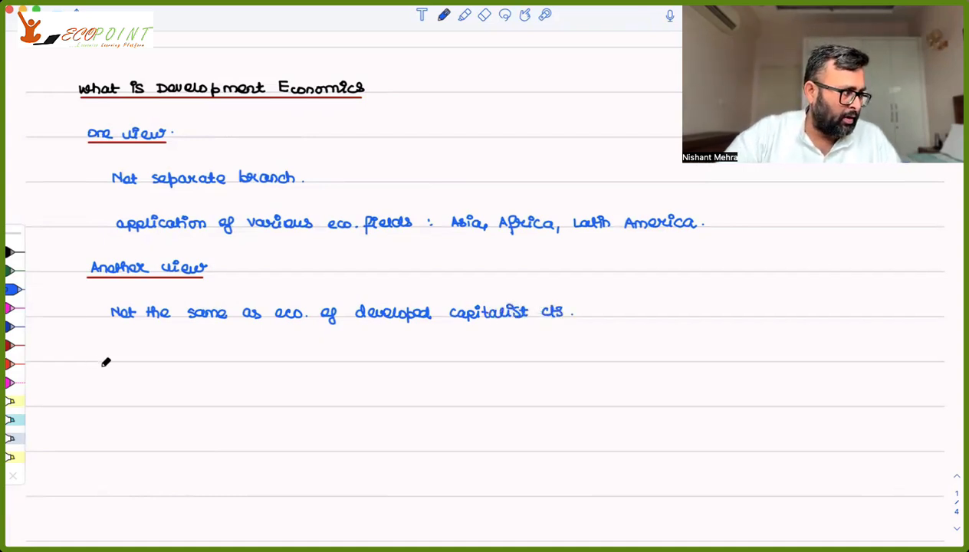
mouse_move(118, 353)
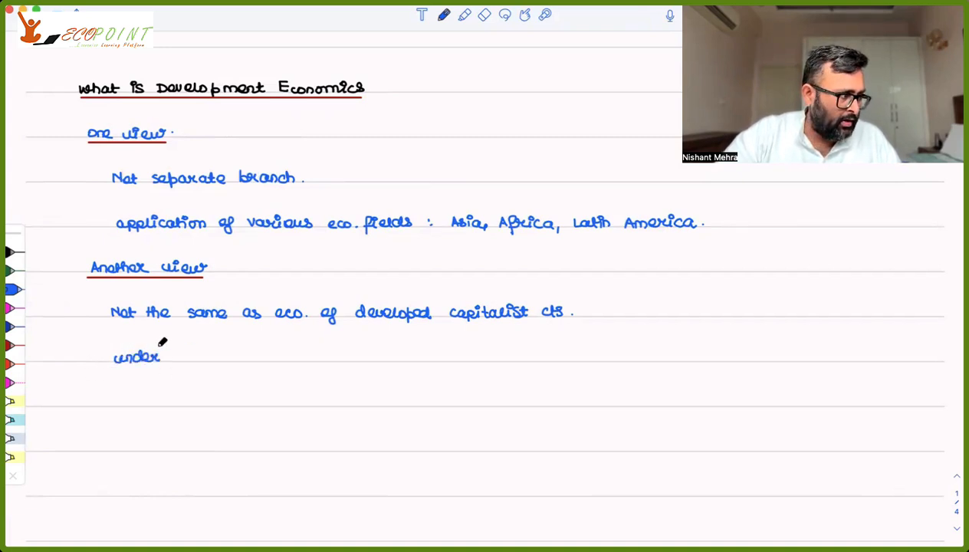
- Write 'underdeveloped Nations : diff. ideological orientations' and 'diverse cultural backgrounds.' in blue, beginning 'Tra' below
text(do)
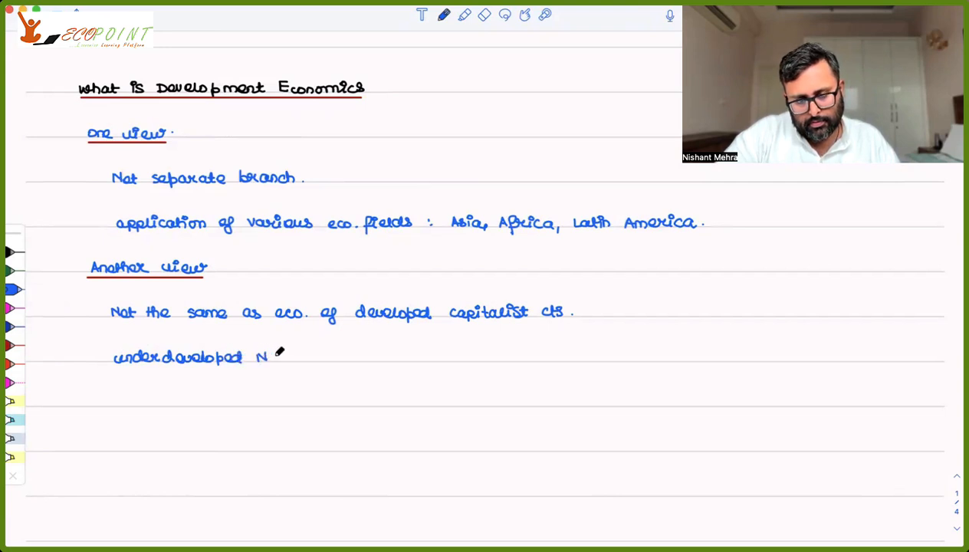
text(Nations :)
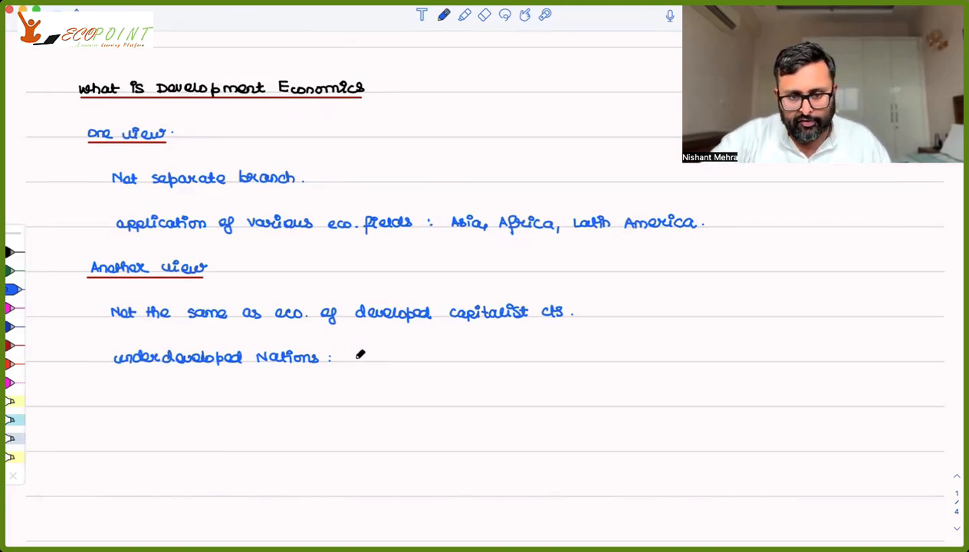
text(diff. idea)
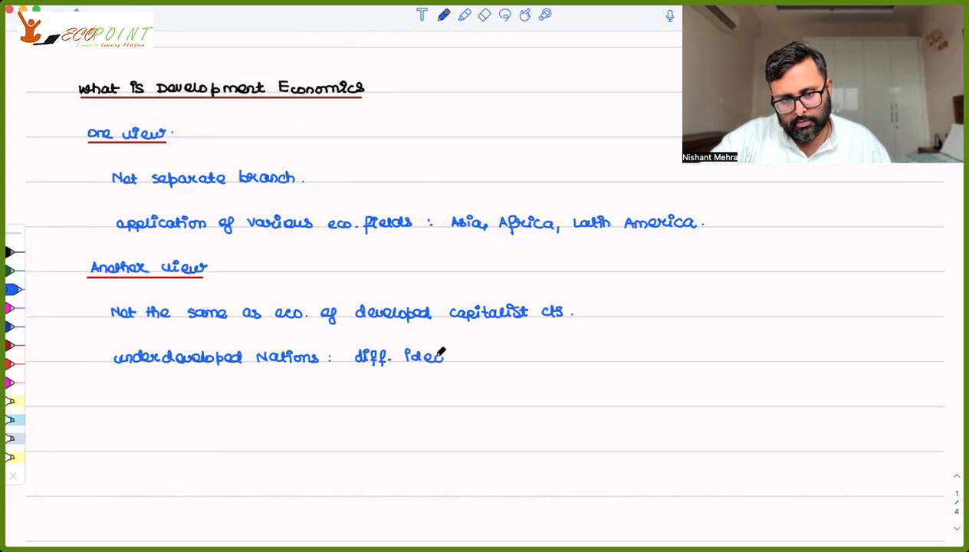
text(logy)
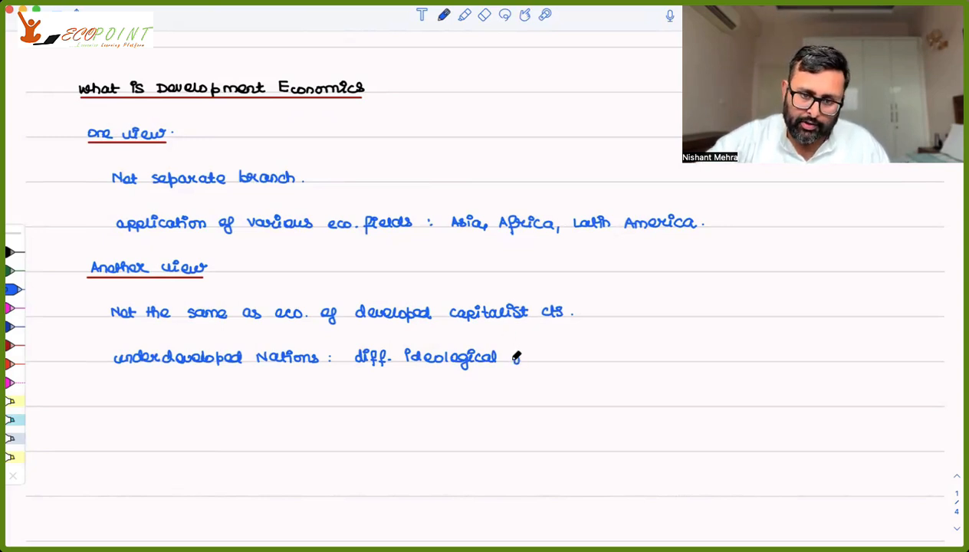
text(orientations)
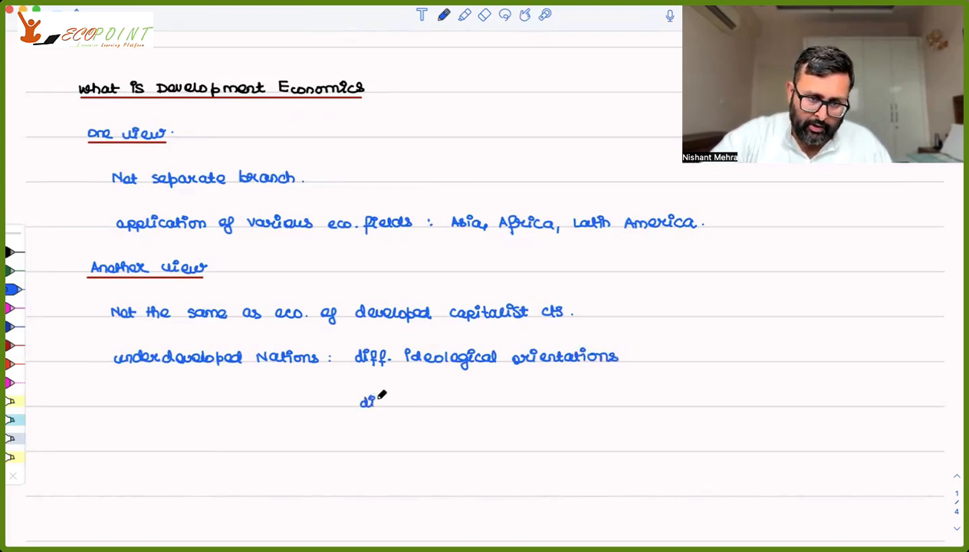
text(diverse cultural backgrounds .)
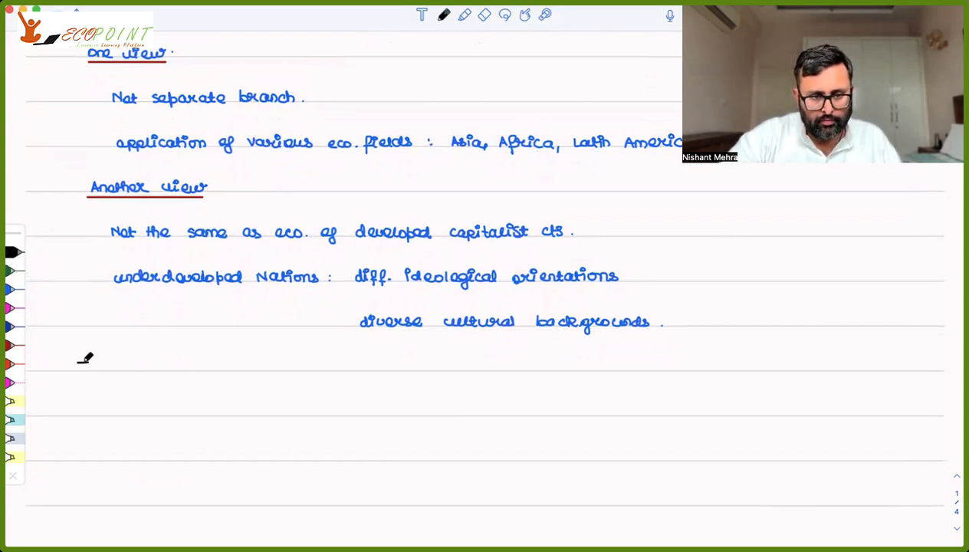
text(Tra)
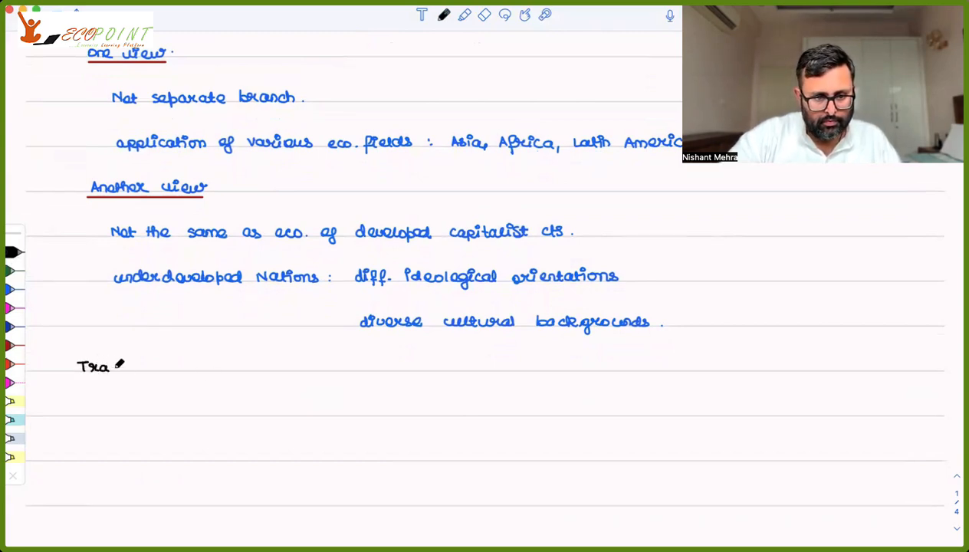
- Write the 'Traditional Eco.' heading and underline it in red
text(Tradi)
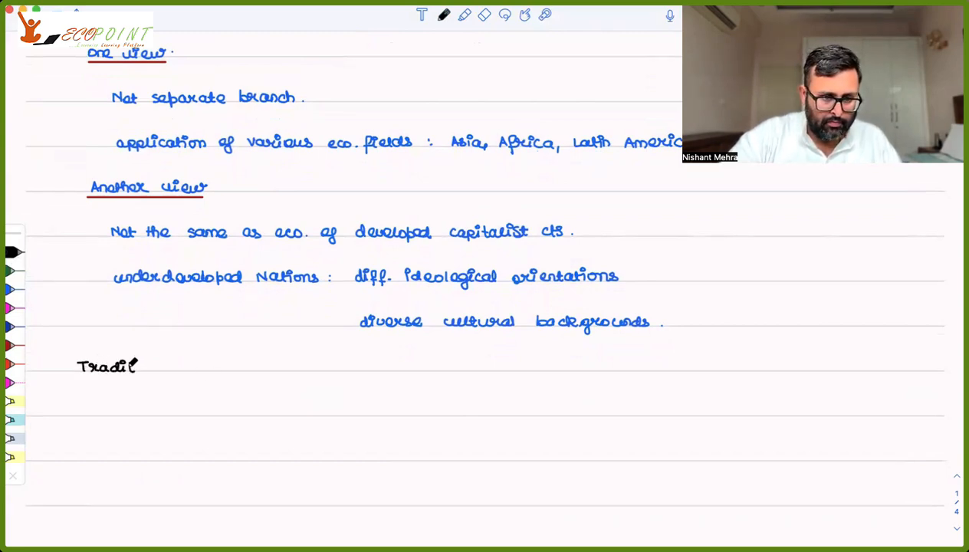
text(tional)
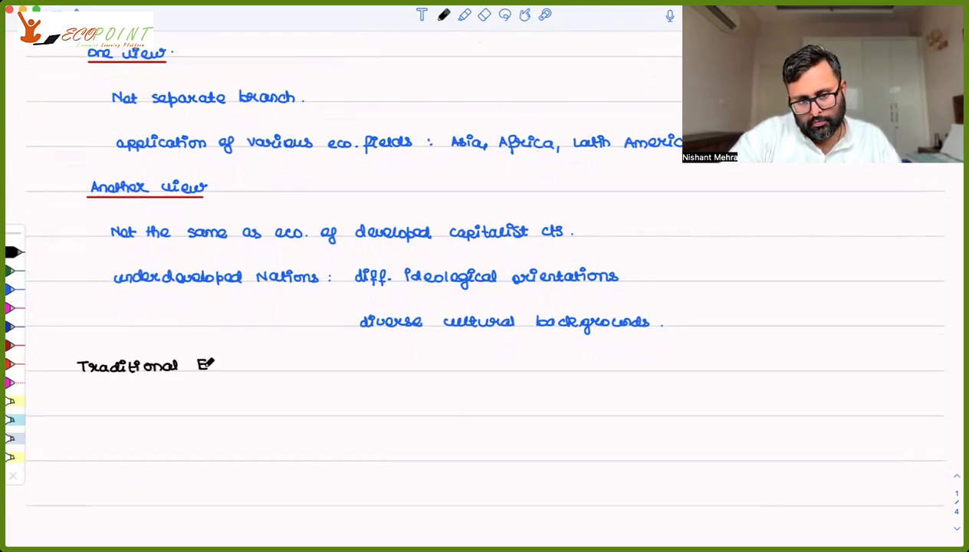
text(Eco .)
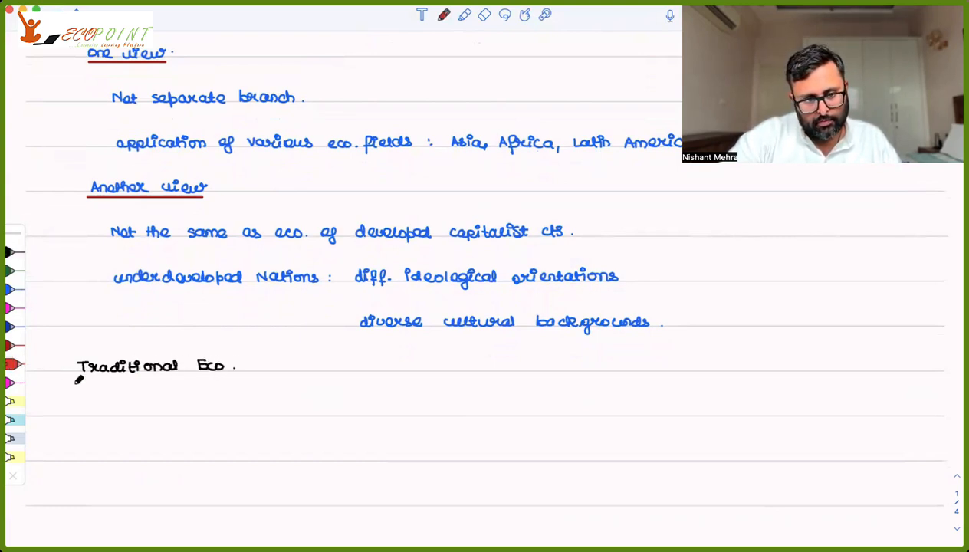
drag(77, 381, 233, 375)
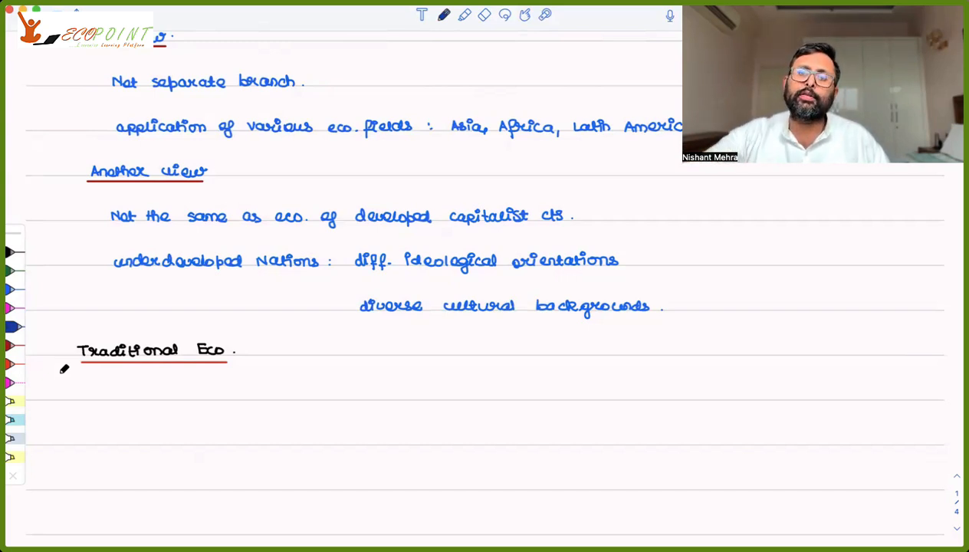
mouse_move(171, 372)
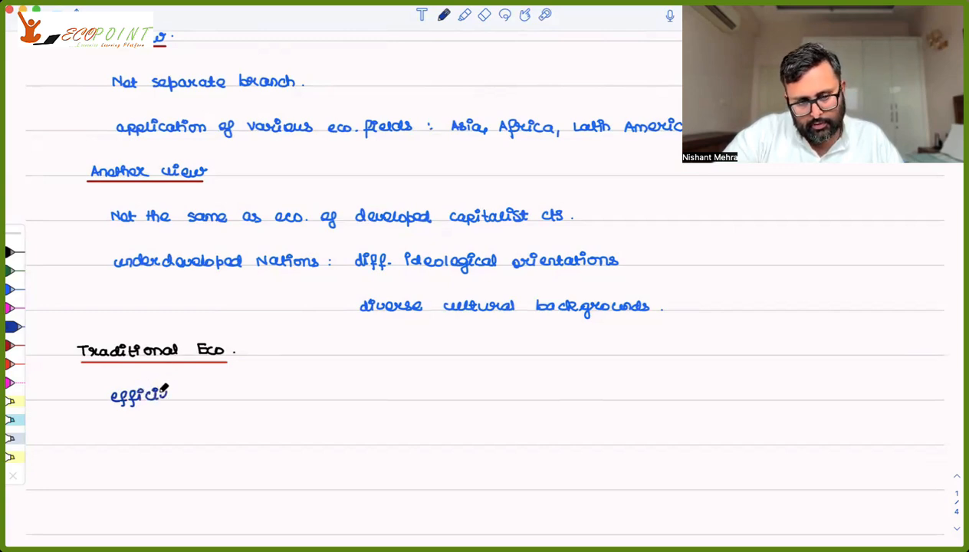
- Write the points 'efficient, low cost allocation' and 'optimal growth over time' beneath it
text(efficient,)
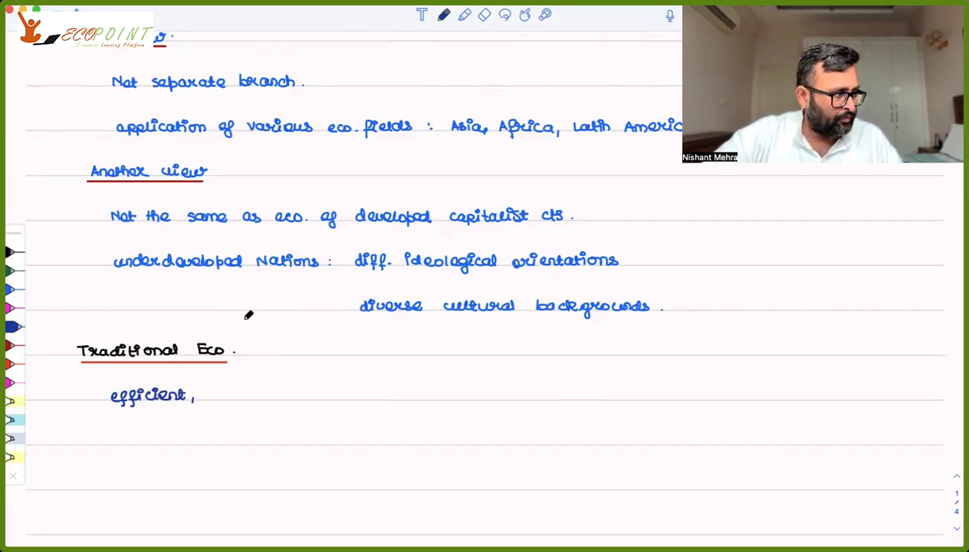
text(low cost)
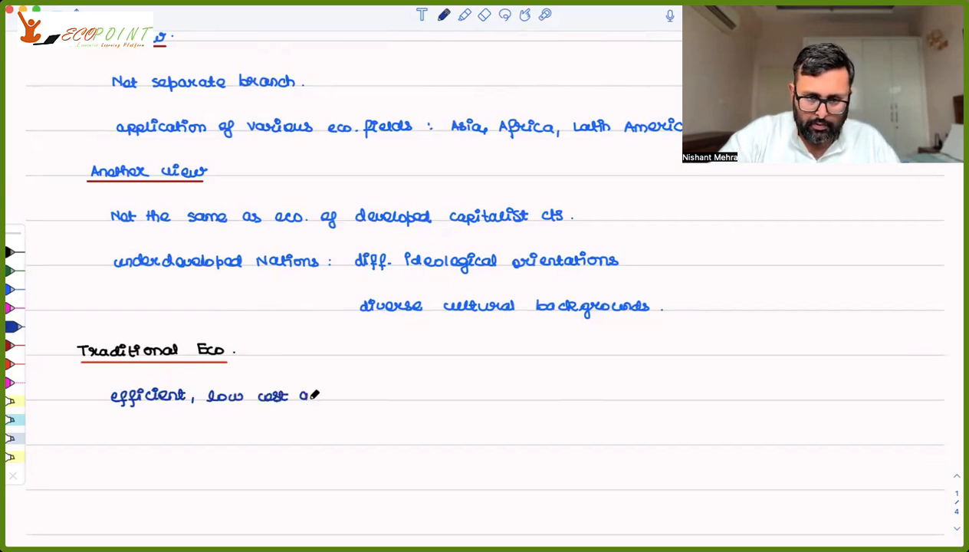
text(allocation)
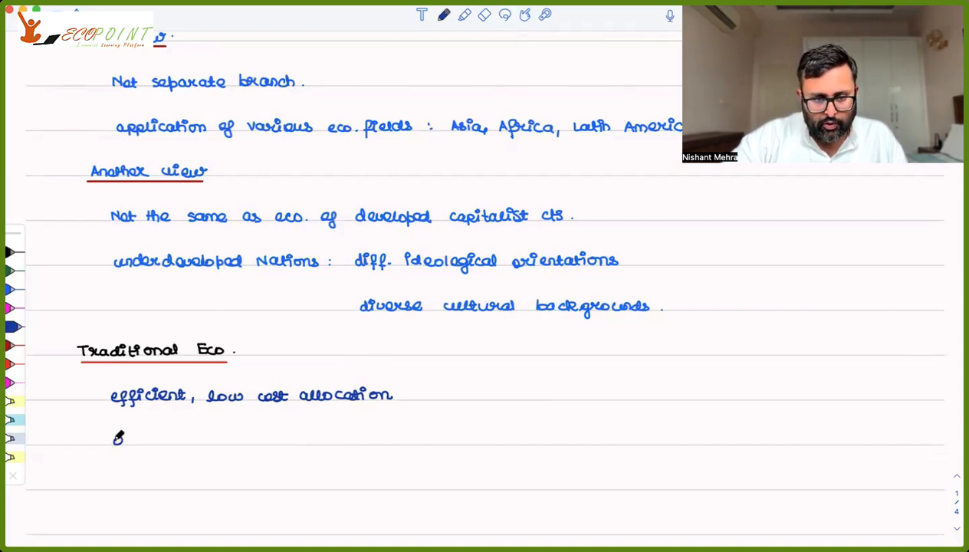
text(optimal)
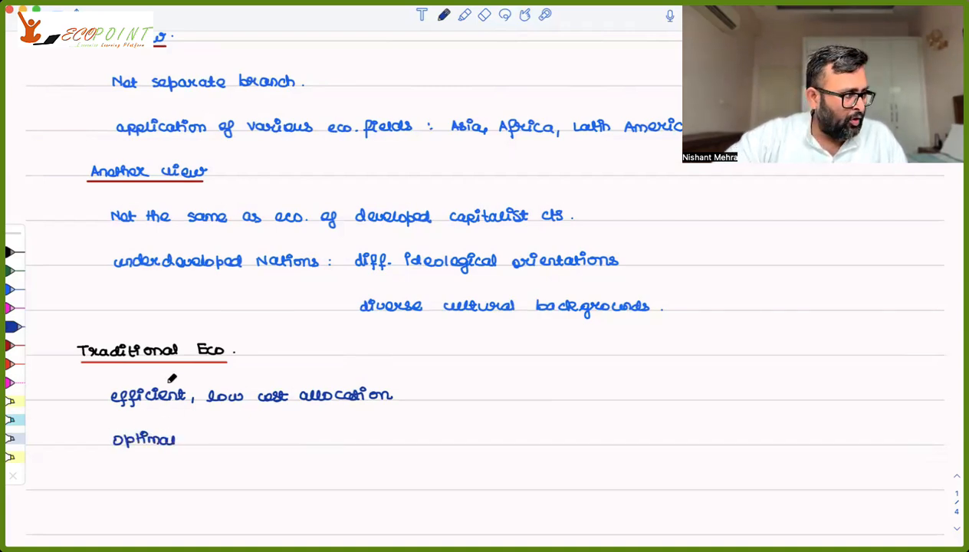
text(g)
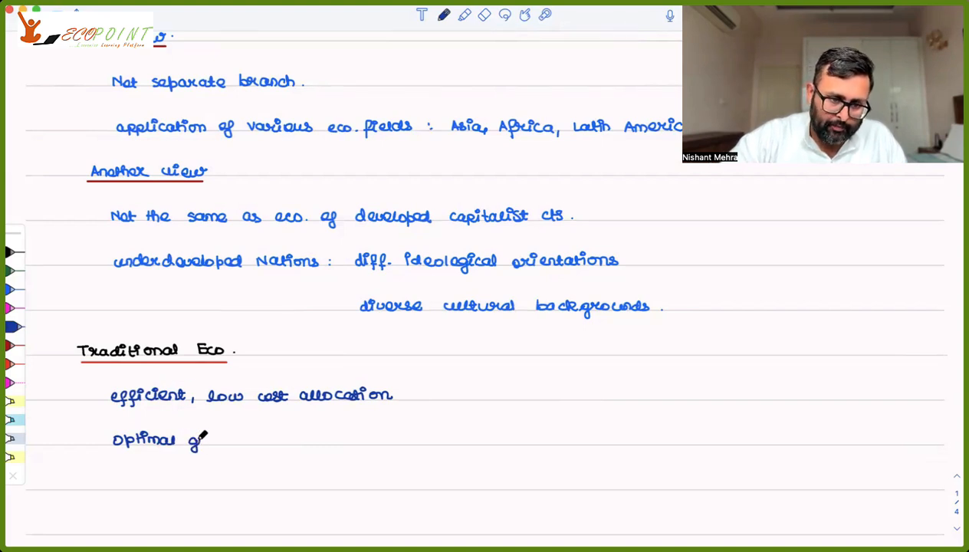
text(growth over)
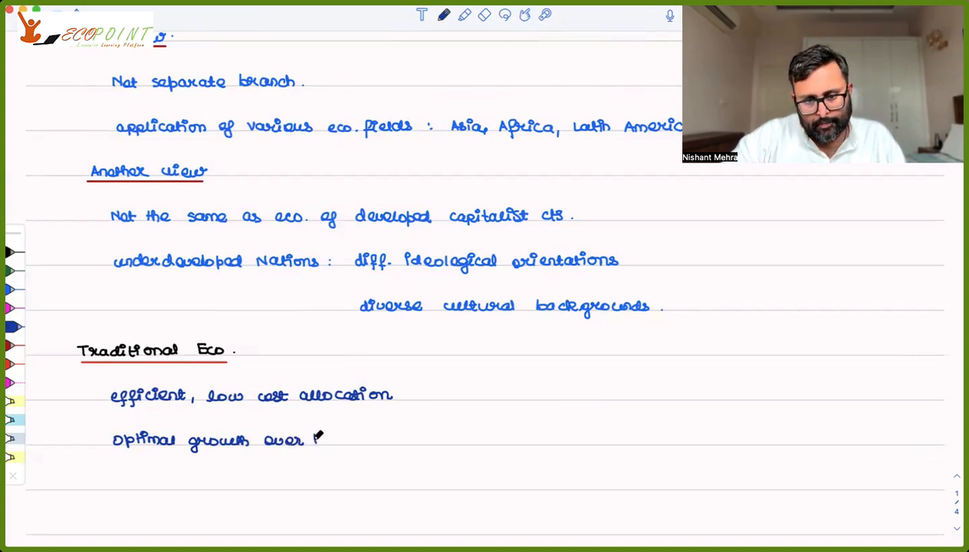
text(time)
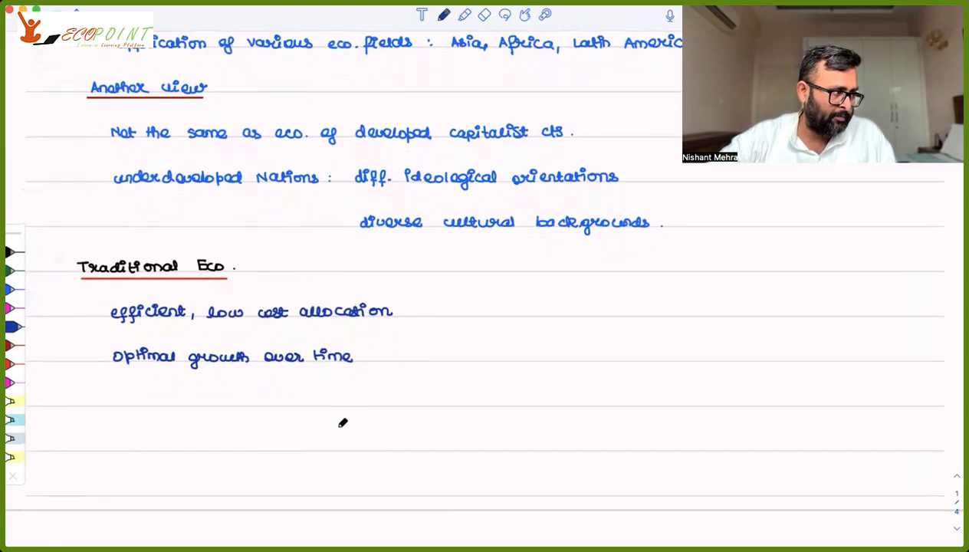
- Write 'works in the advanced capitalist world with perfect Markets.' under Traditional Eco
scroll(up, 3)
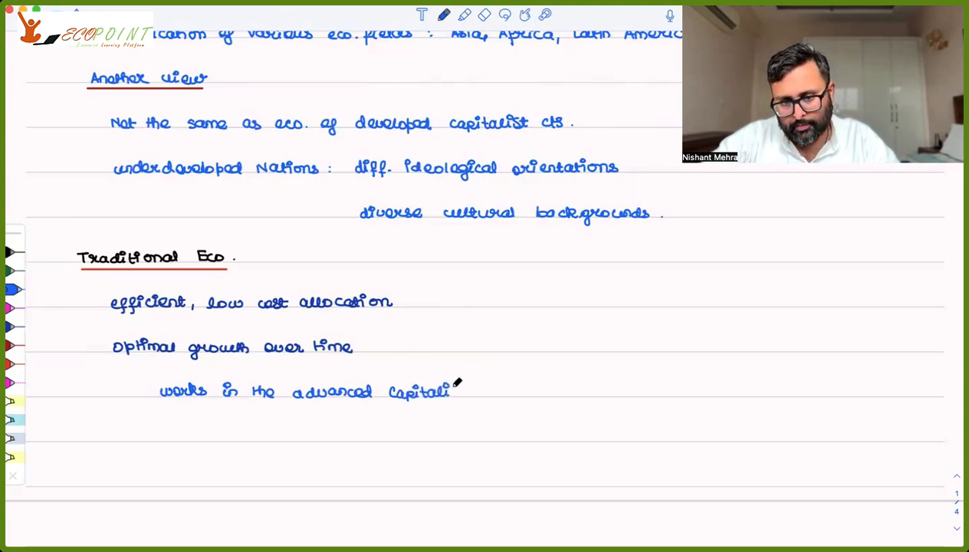
text(st u)
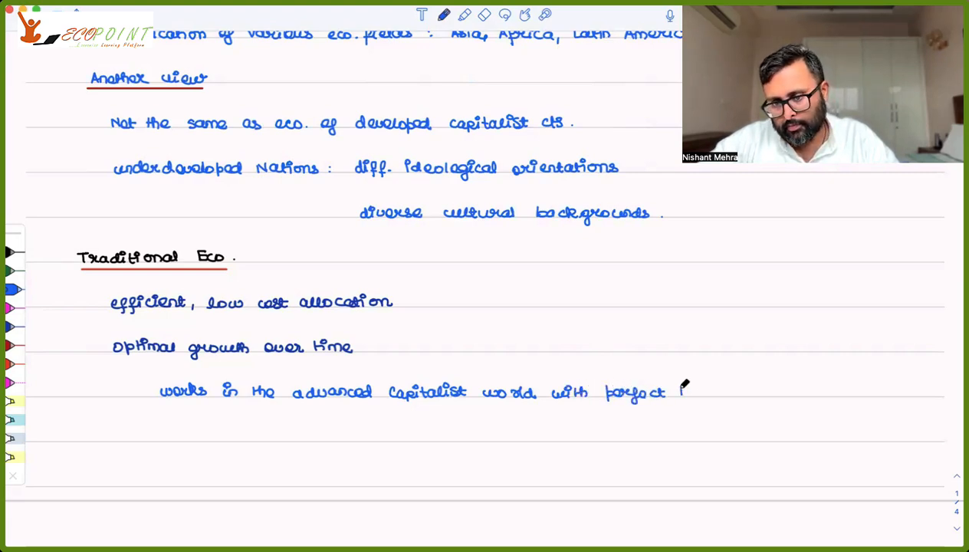
text(Markets.)
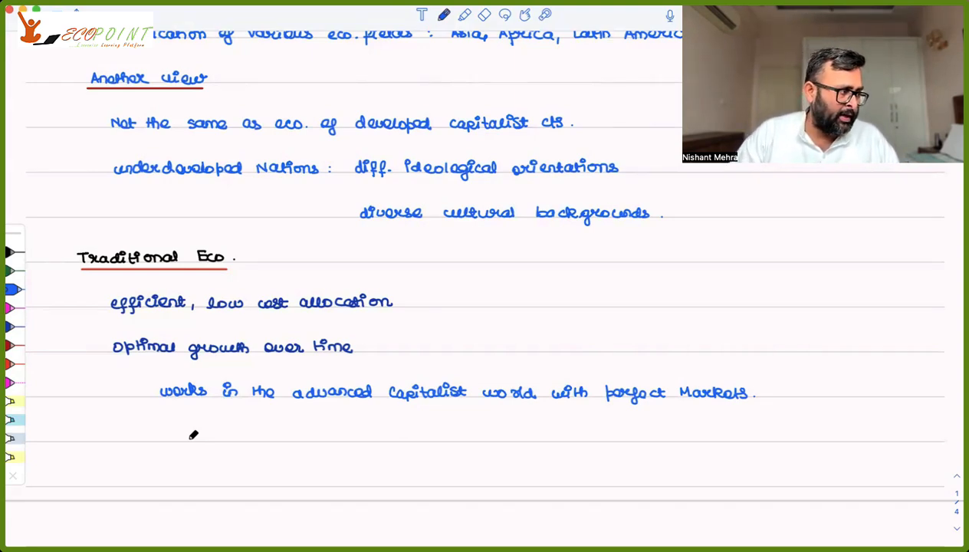
scroll(up, 3)
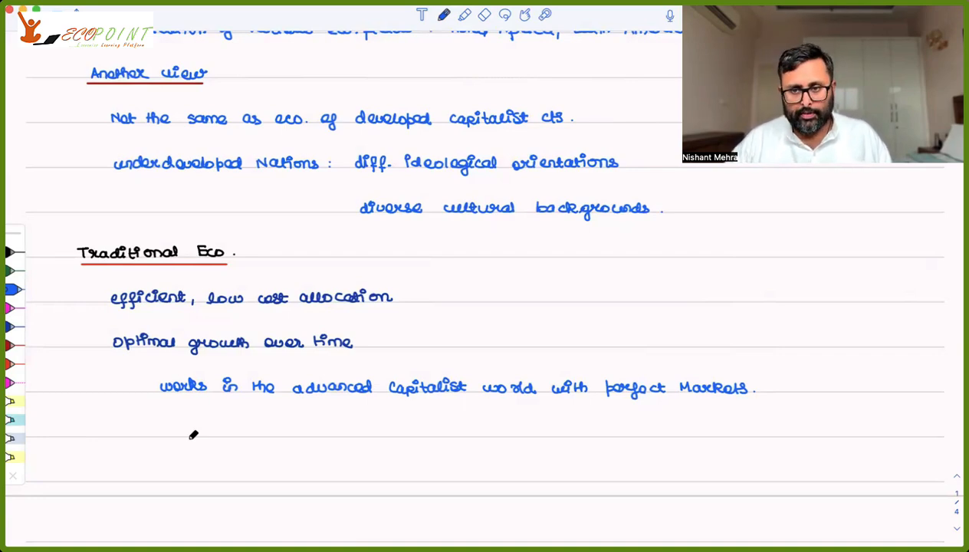
- Under the 'Political Eco.' heading write 'interaction b/w politics & economics' and the role of power
scroll(up, 3)
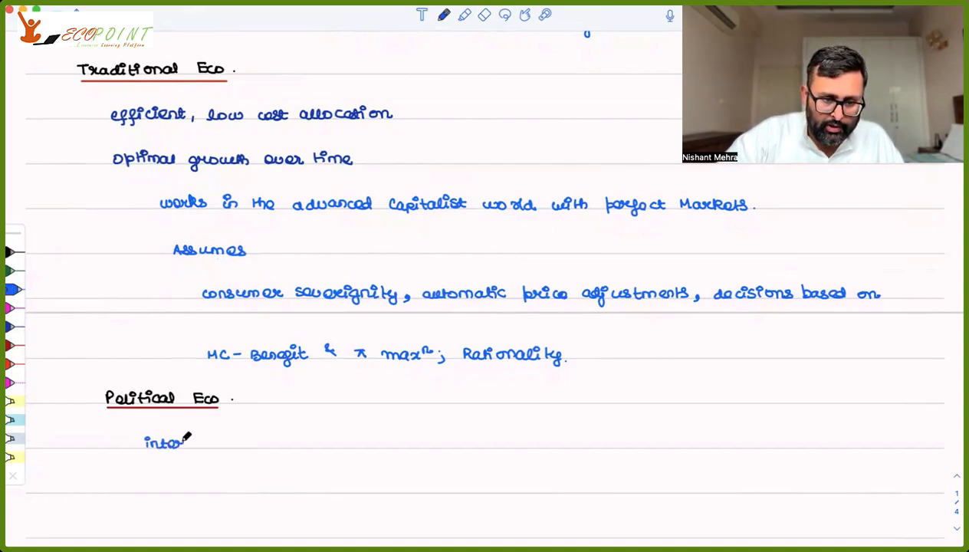
text(interaction b/w politics & economics.)
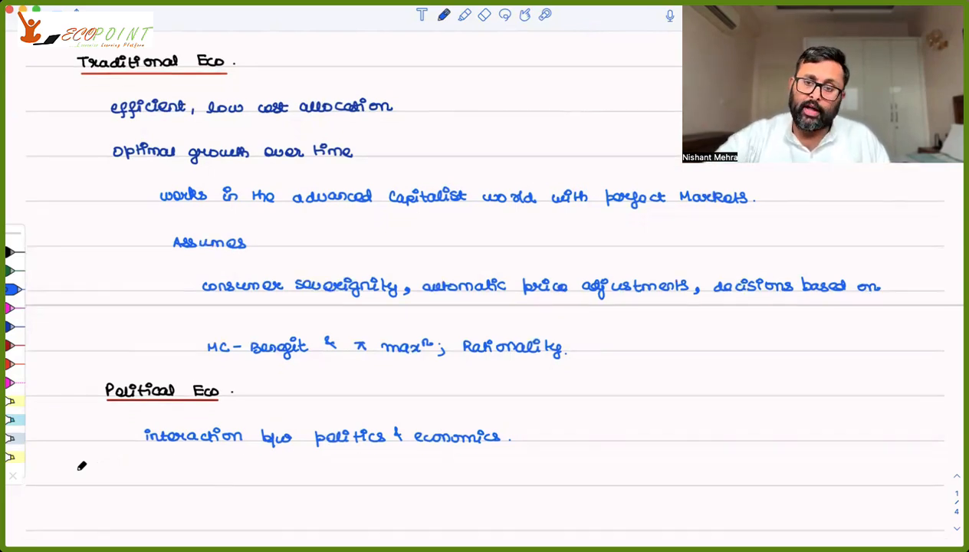
scroll(up, 3)
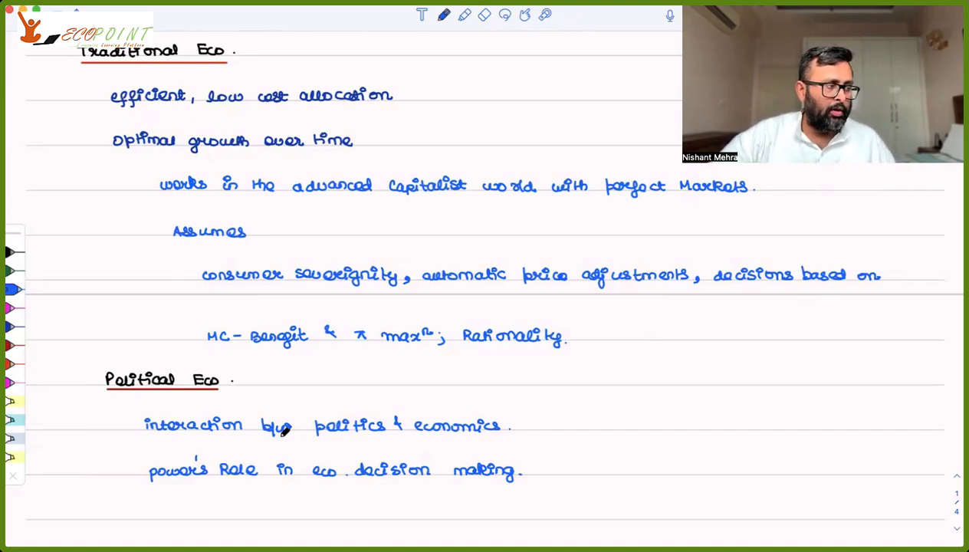
scroll(up, 3)
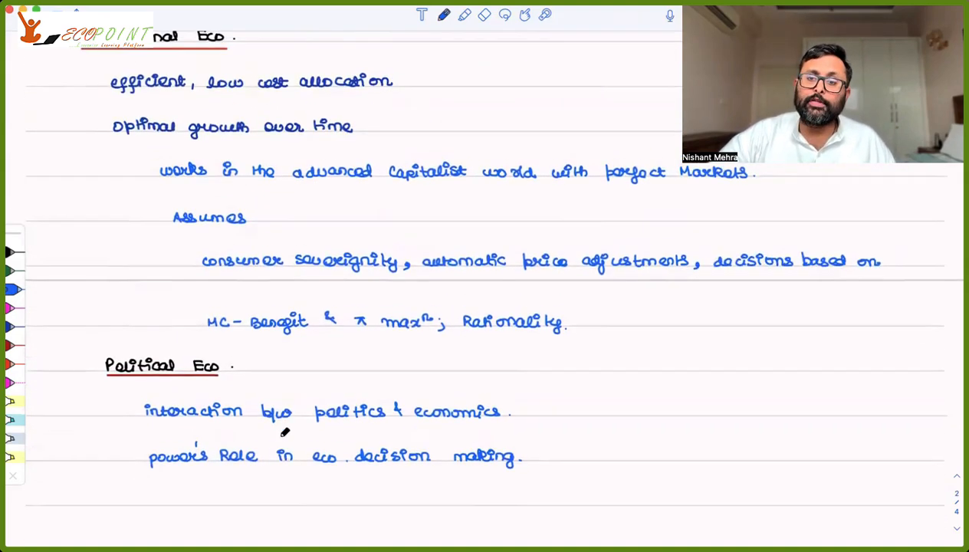
scroll(down, 3)
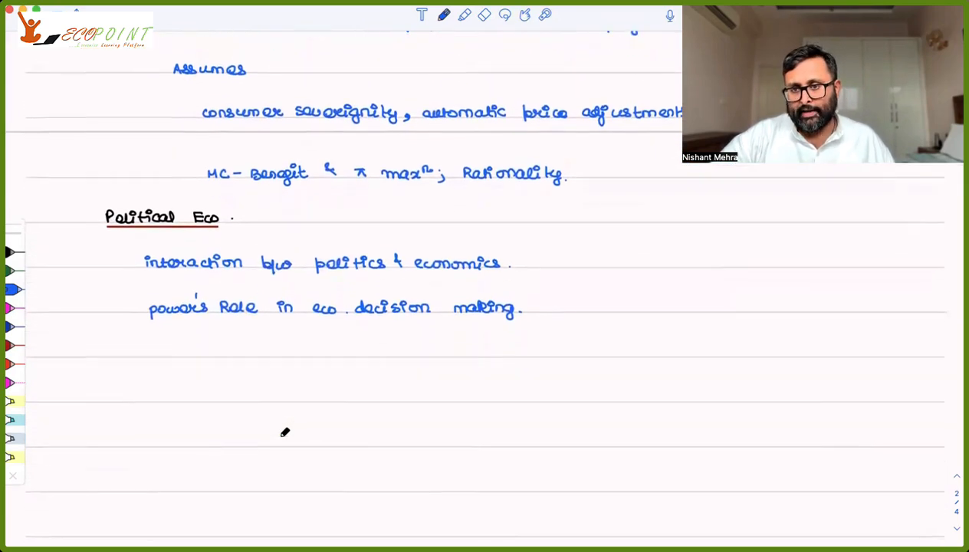
mouse_move(109, 349)
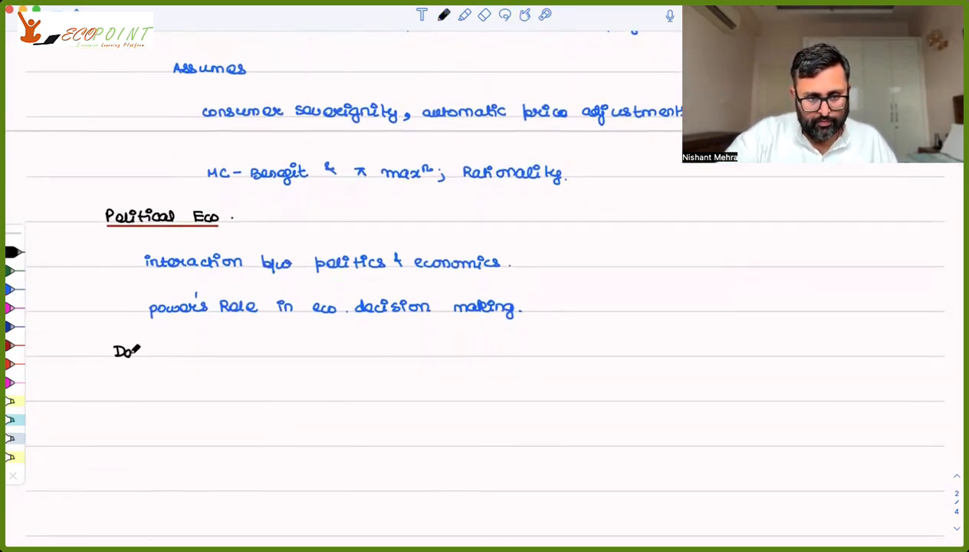
- Write 'Development Eco. (Expanded Scope)', underline it in red, and begin the first point on efficiency
text(velopment Eco. ()
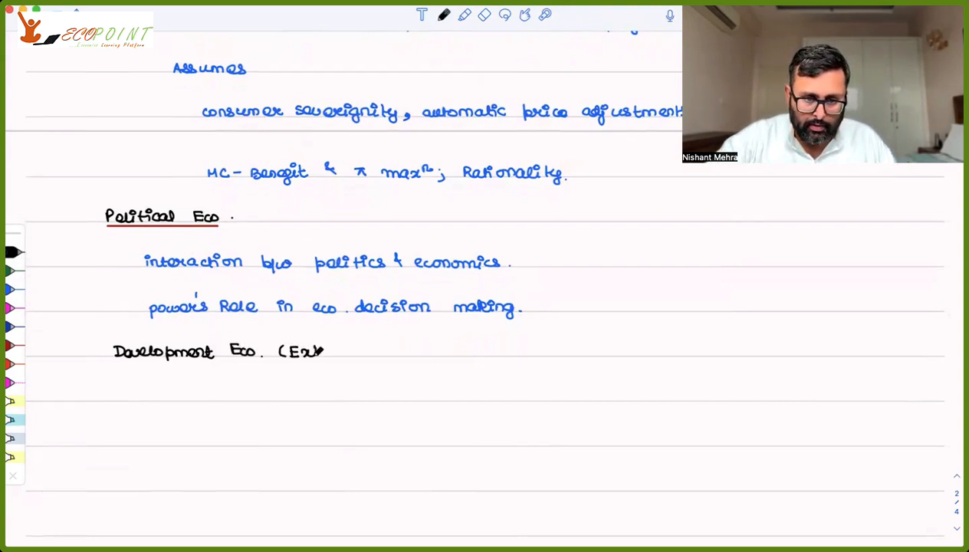
text(Expanded Scope))
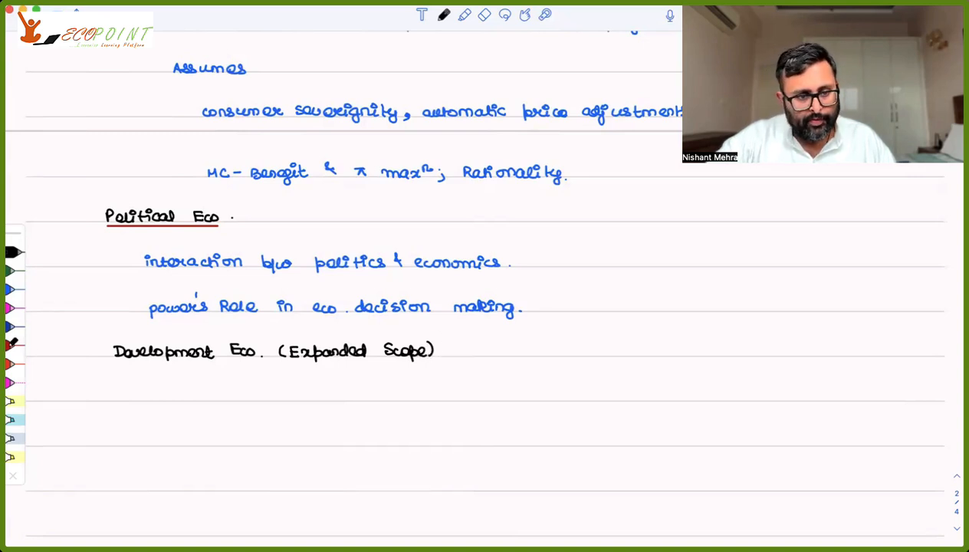
drag(115, 360, 383, 361)
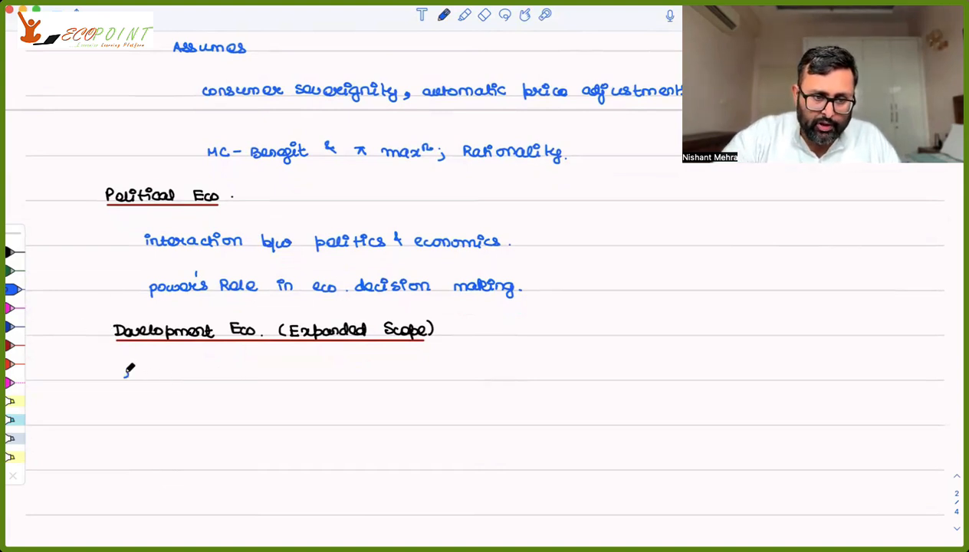
text(effi)
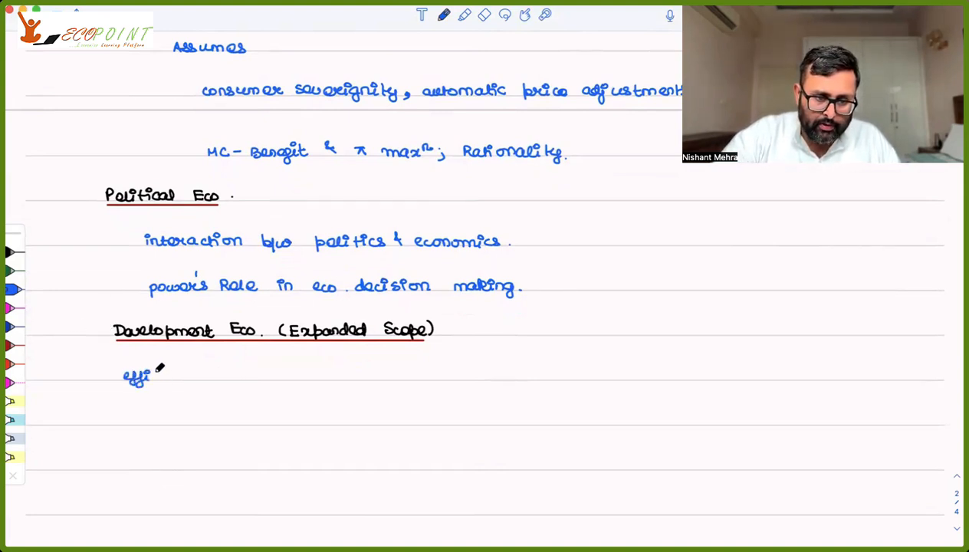